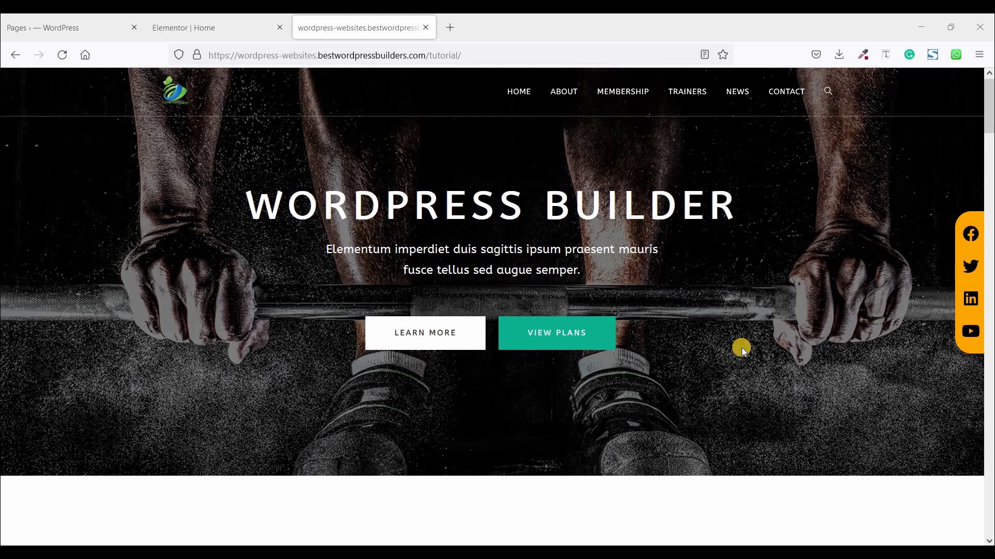
{"action": "mouse_move", "coordinate": [744, 348]}
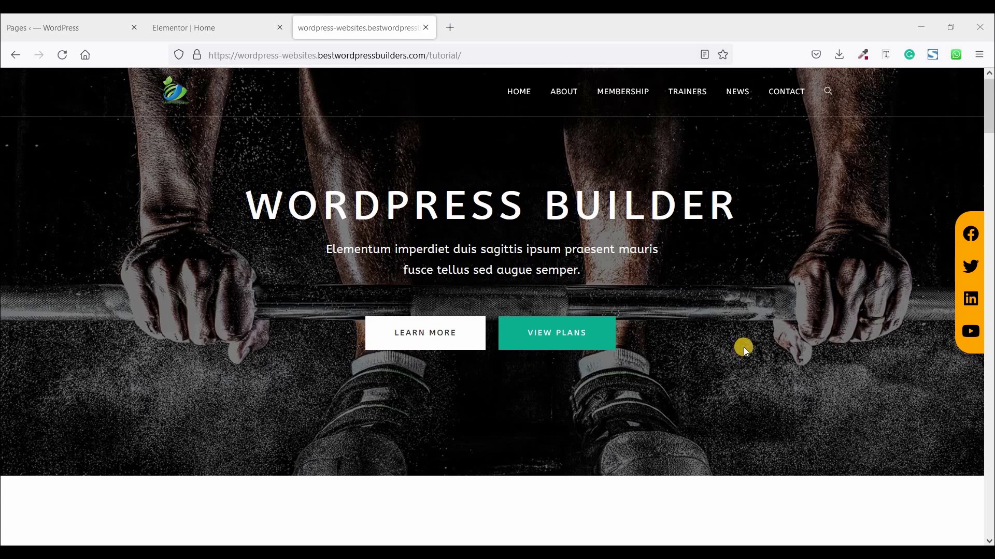
{"action": "mouse_move", "coordinate": [772, 343]}
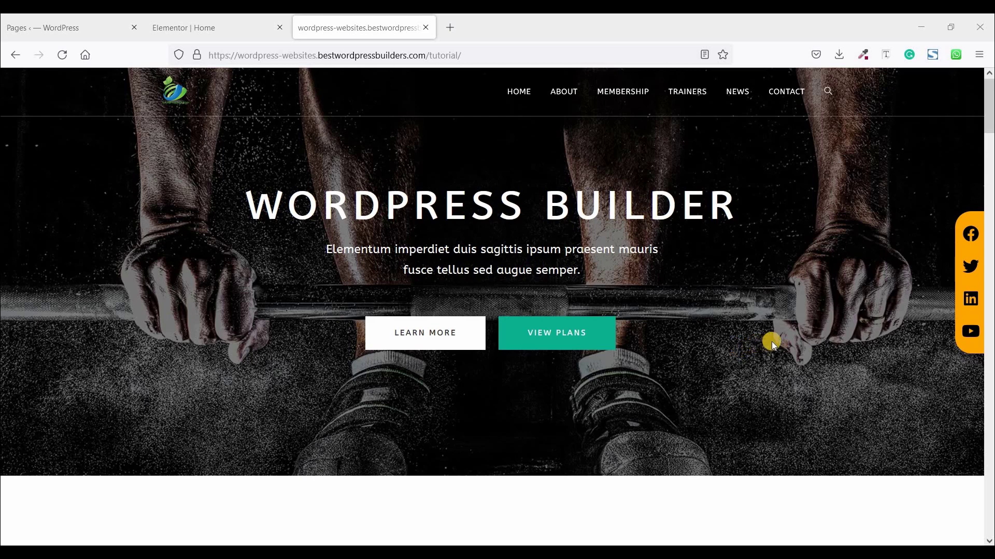
{"action": "mouse_move", "coordinate": [793, 316]}
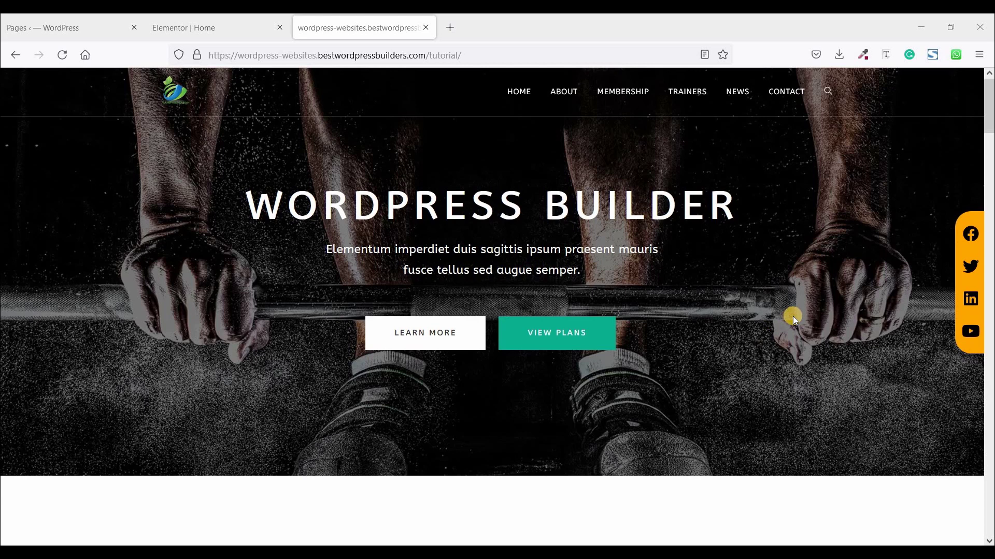
{"action": "mouse_move", "coordinate": [962, 184]}
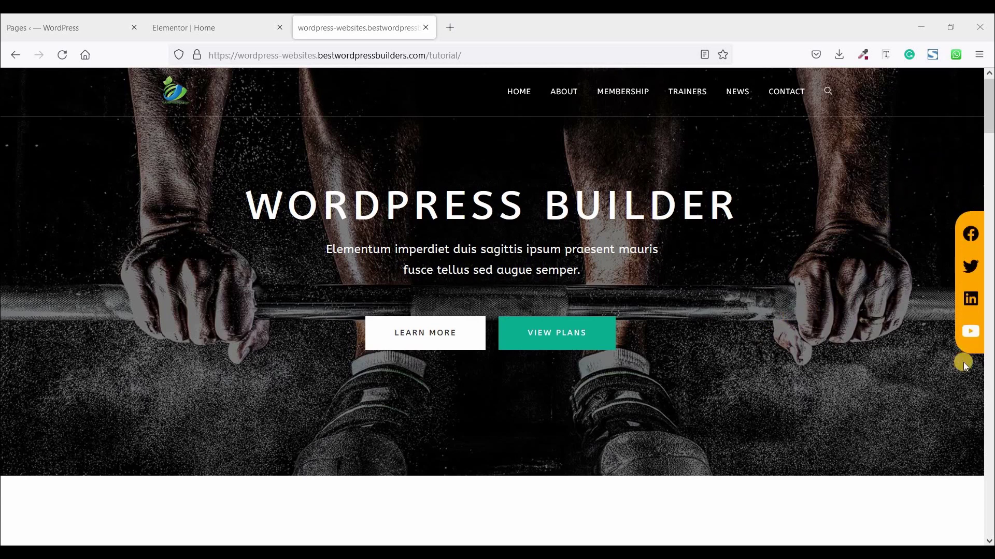
- Review the live page and move into the Elementor editor for the home page
{"action": "scroll", "scroll_direction": "down", "scroll_amount": 3}
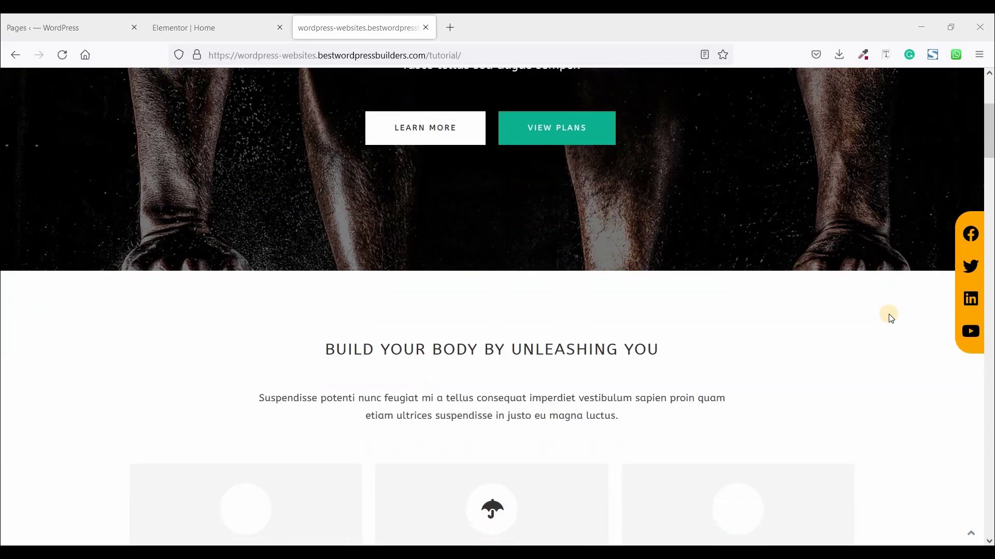
{"action": "scroll", "scroll_direction": "down", "scroll_amount": 3}
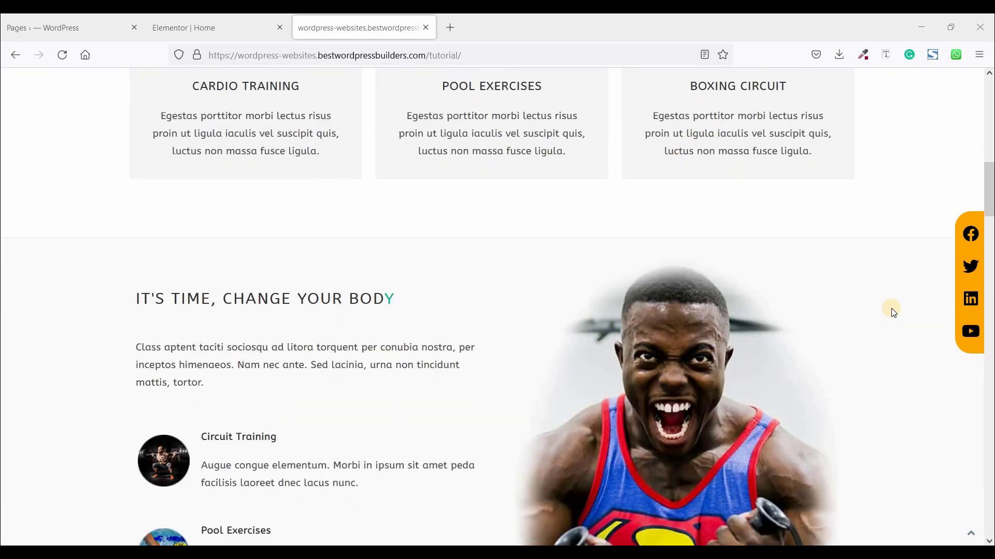
{"action": "scroll", "scroll_direction": "down", "scroll_amount": 3}
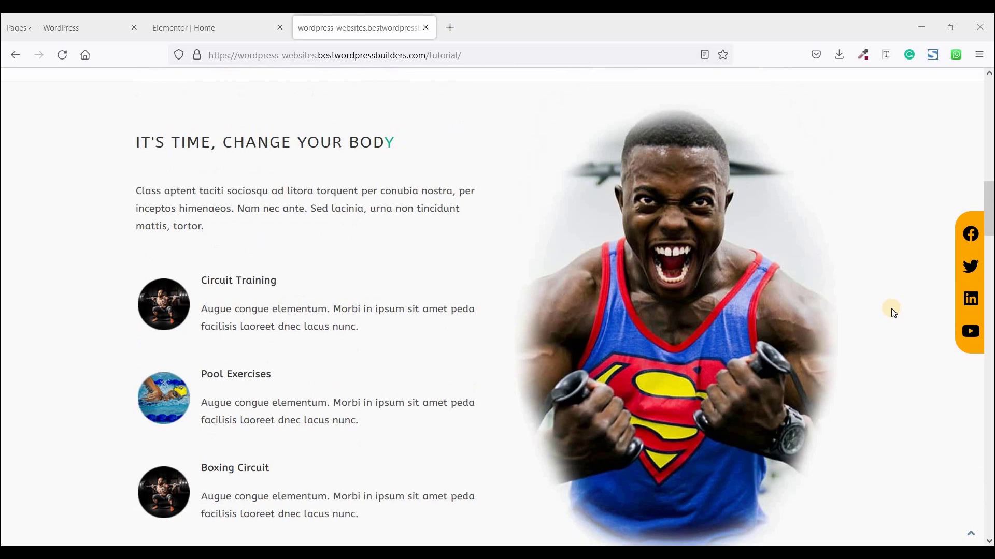
{"action": "scroll", "scroll_direction": "up", "scroll_amount": 3}
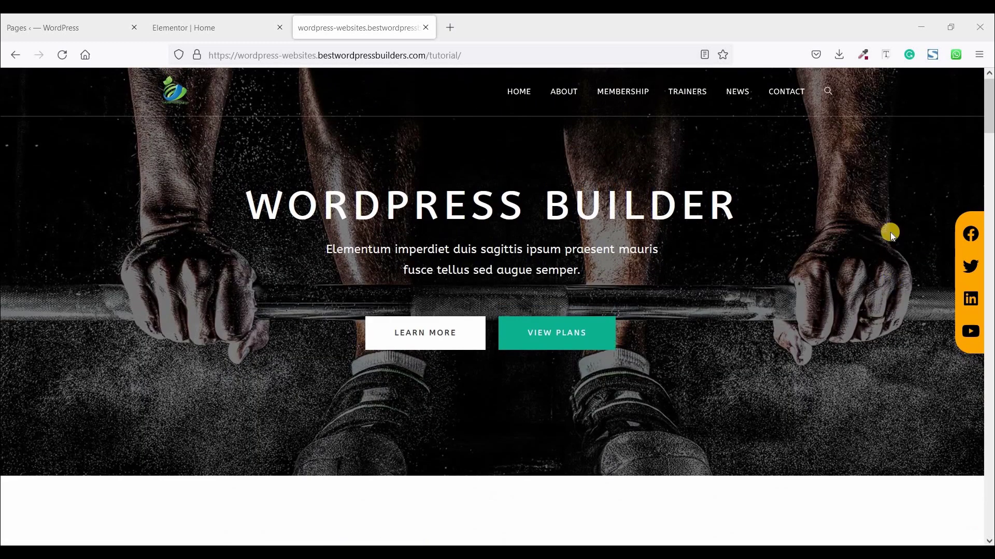
{"action": "mouse_move", "coordinate": [972, 331]}
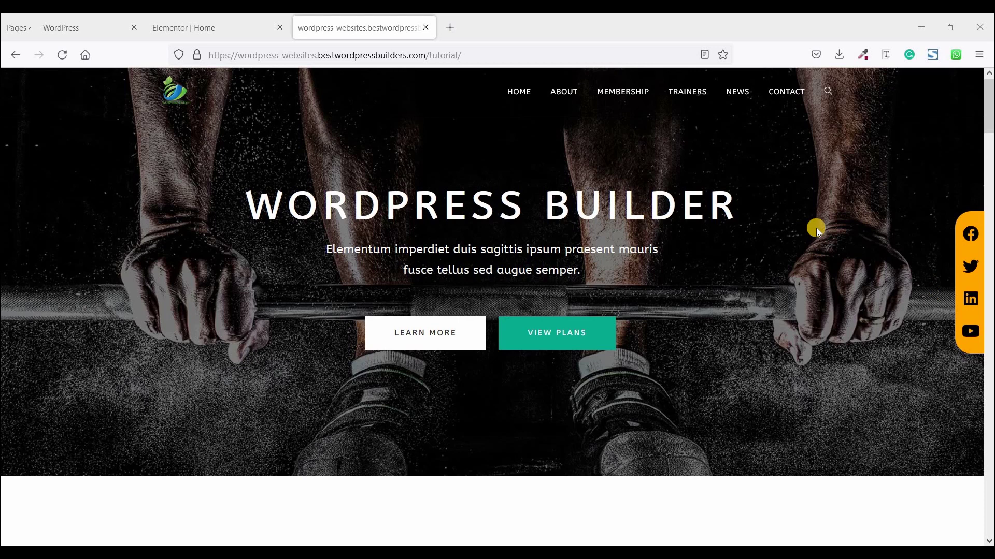
{"action": "mouse_move", "coordinate": [820, 228]}
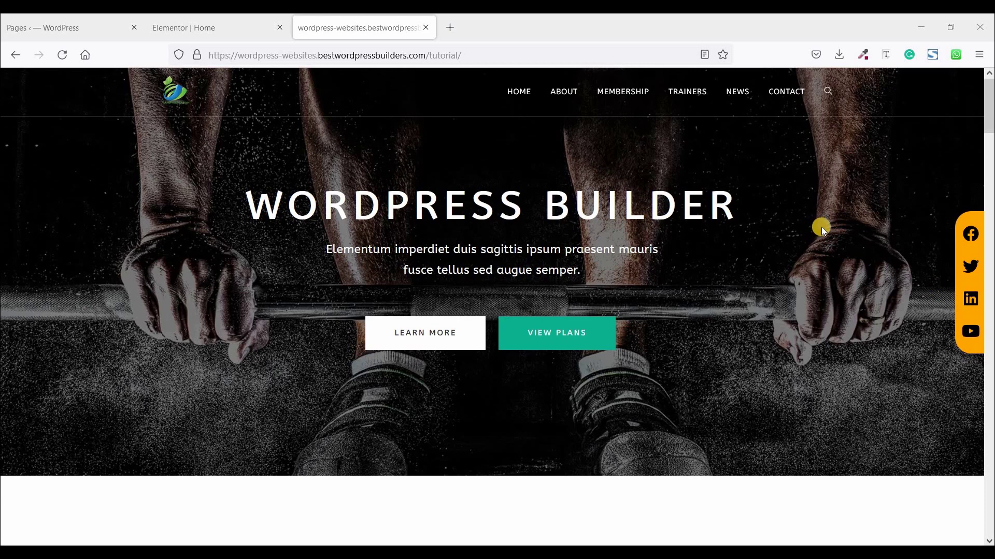
{"action": "mouse_move", "coordinate": [963, 332]}
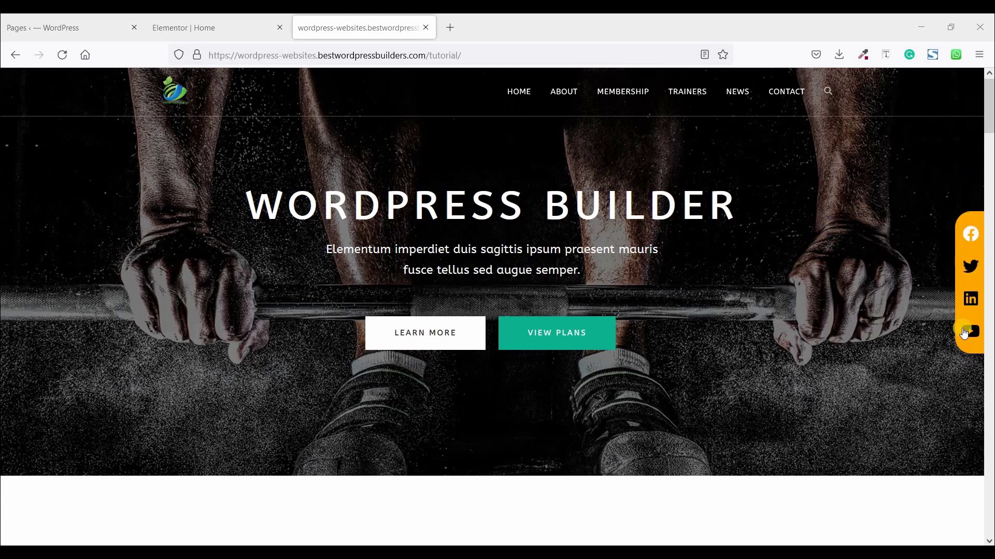
{"action": "mouse_move", "coordinate": [771, 253]}
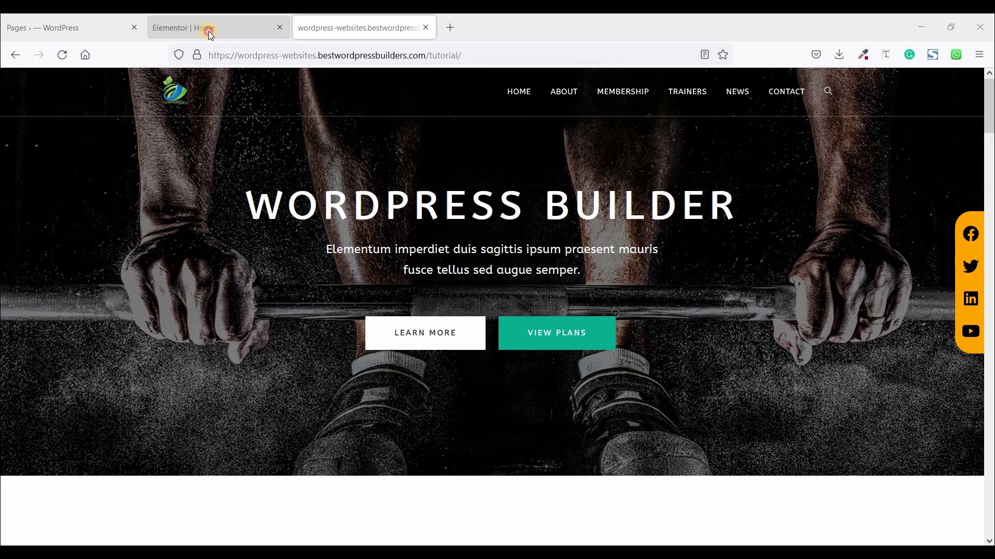
{"action": "left_click", "coordinate": [207, 27]}
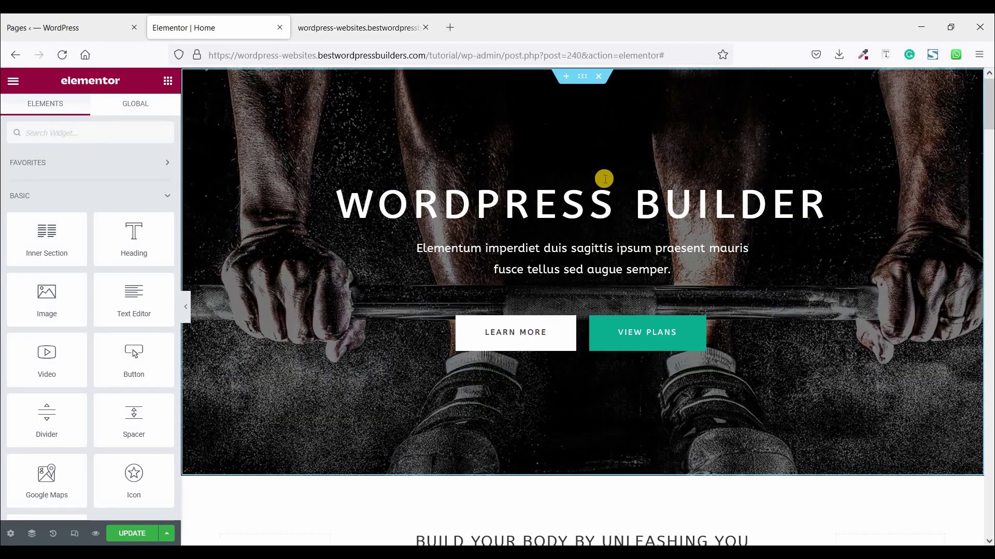
- Insert a new single-column section below the hero banner
{"action": "scroll", "scroll_direction": "down", "scroll_amount": 3}
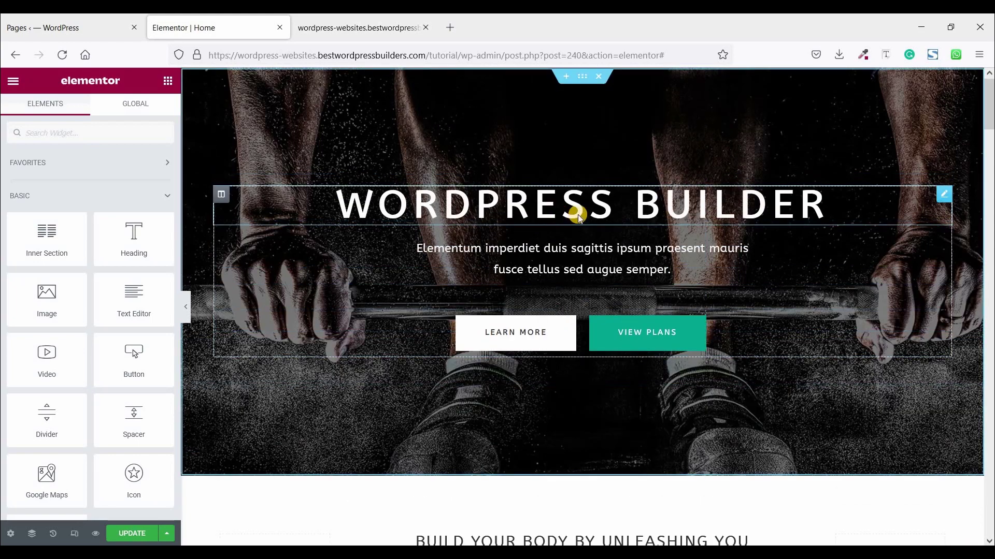
{"action": "scroll", "scroll_direction": "down", "scroll_amount": 3}
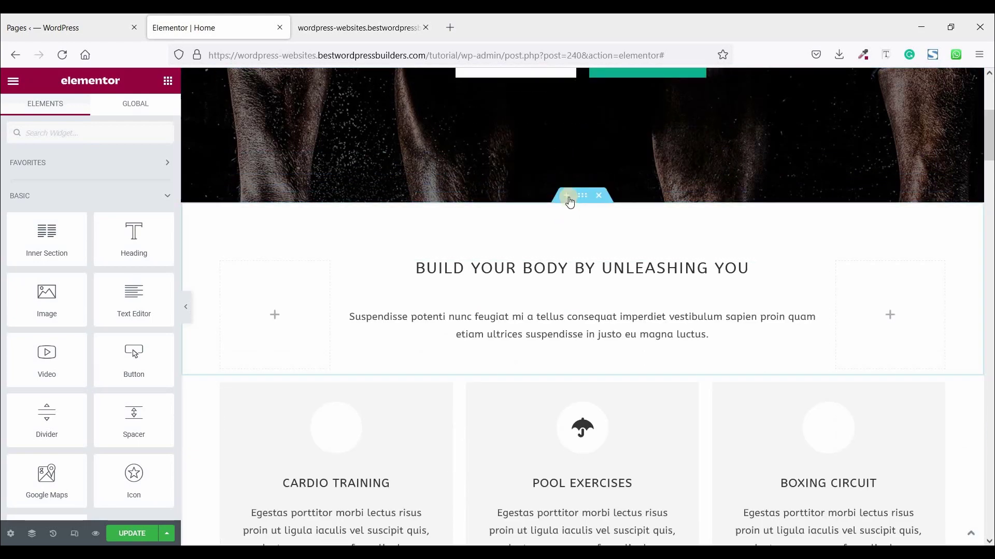
{"action": "left_click", "coordinate": [565, 195]}
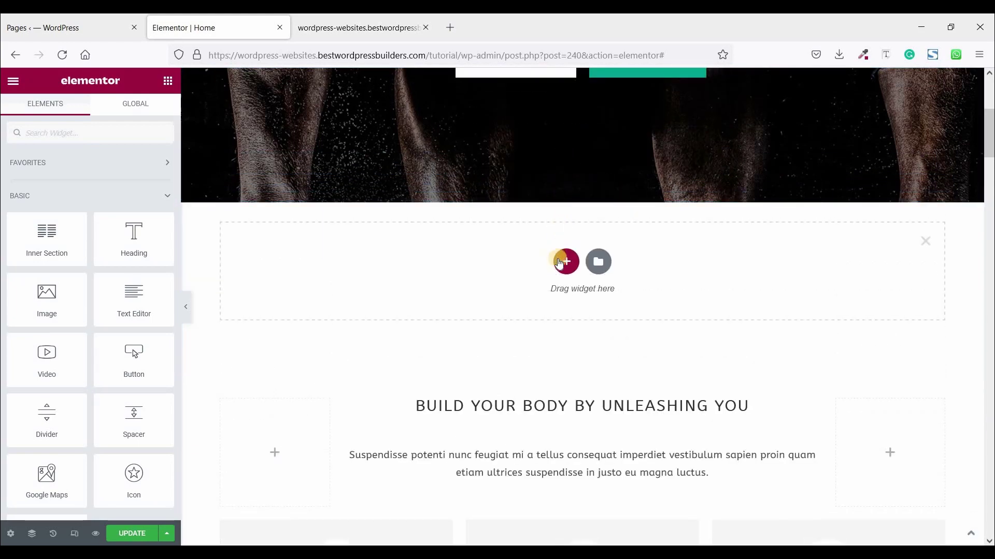
{"action": "mouse_move", "coordinate": [561, 250]}
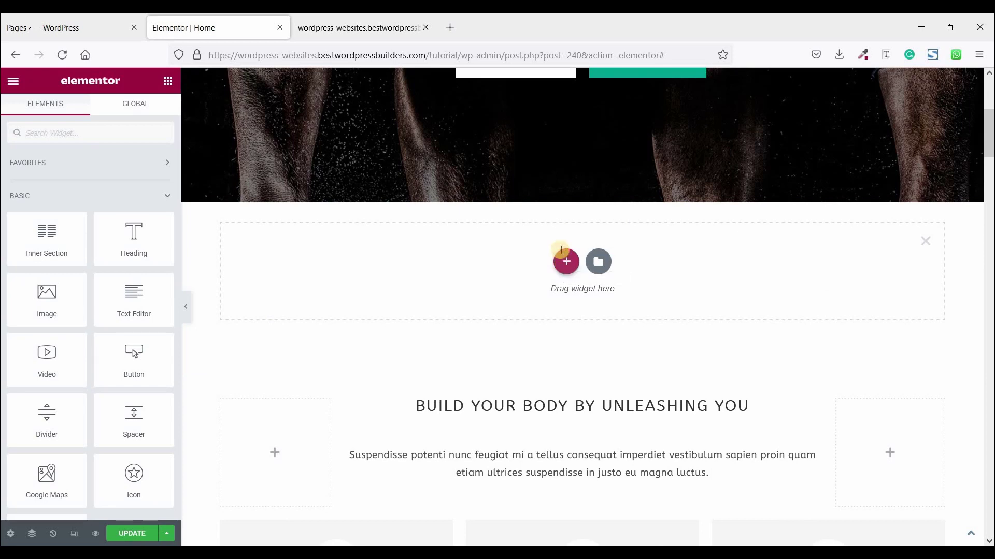
{"action": "left_click", "coordinate": [566, 261]}
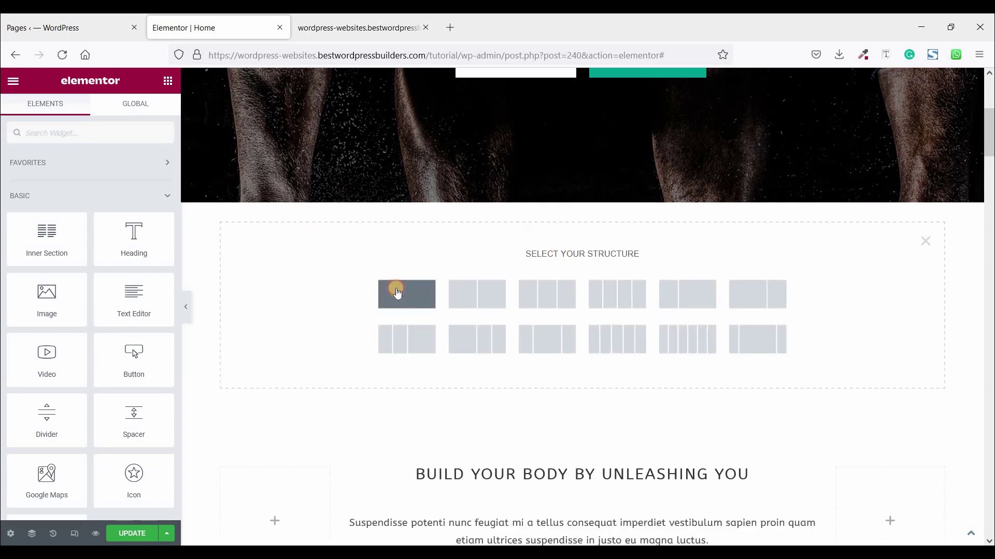
{"action": "left_click", "coordinate": [406, 295]}
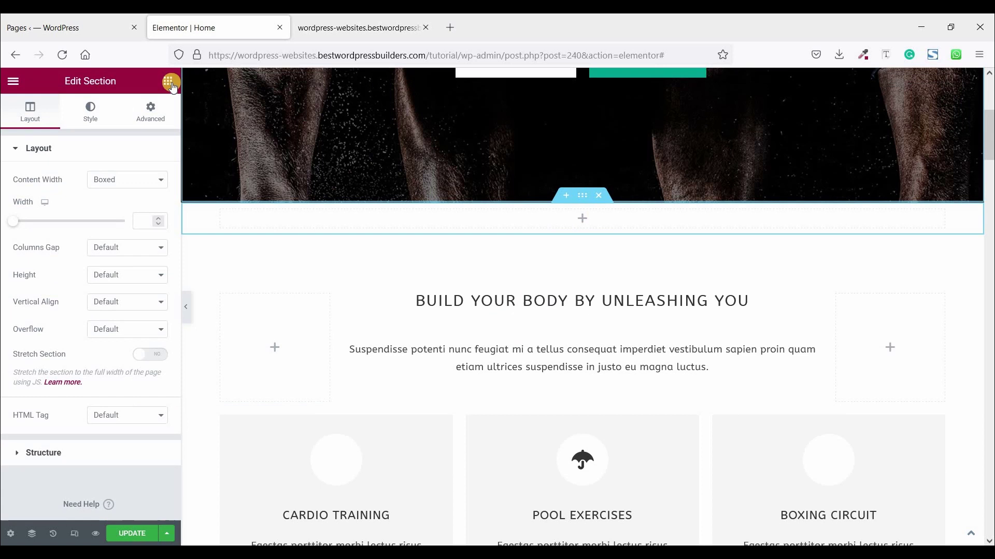
- Drop a Social Icons widget into the section and duplicate its YouTube entry for a fourth icon
{"action": "left_click", "coordinate": [170, 81]}
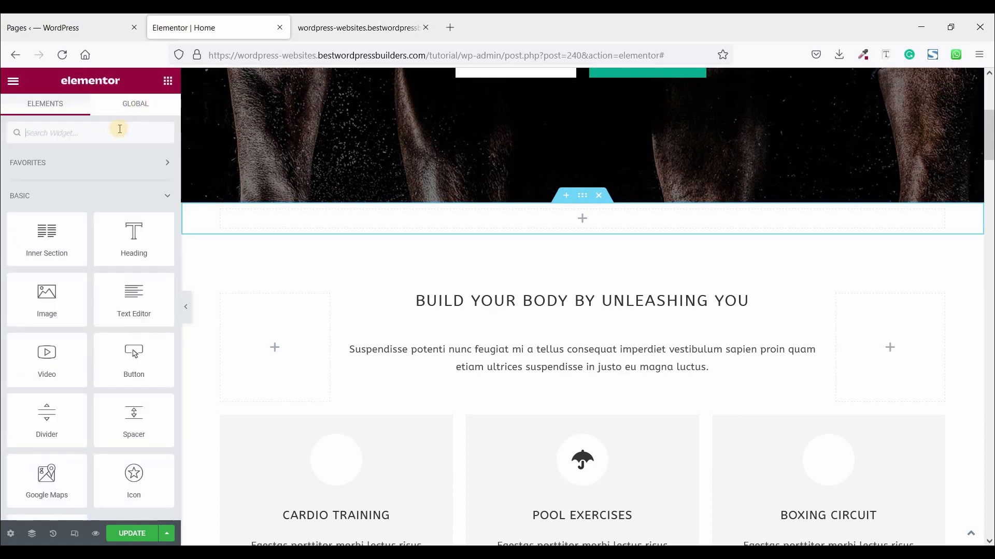
{"action": "mouse_move", "coordinate": [112, 134]}
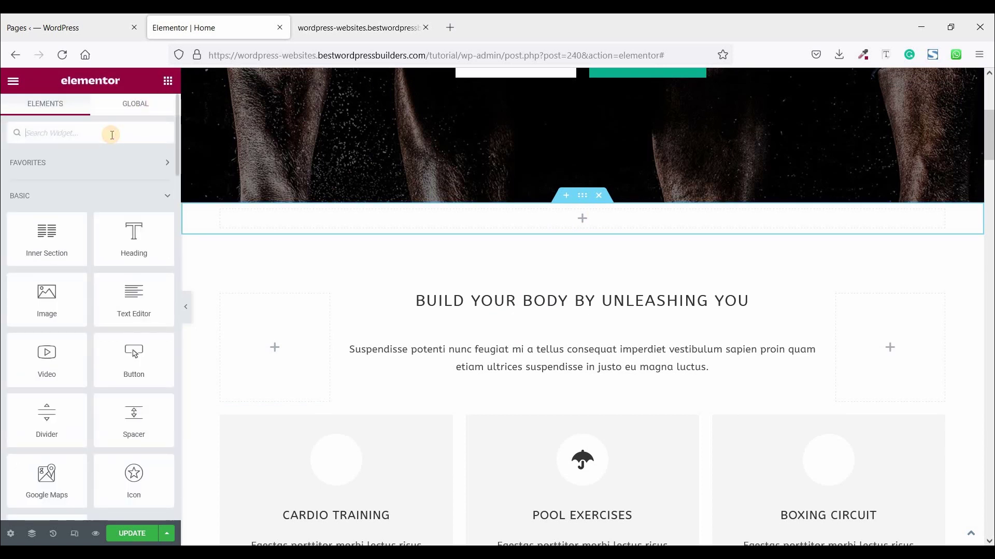
{"action": "type", "text": "so"}
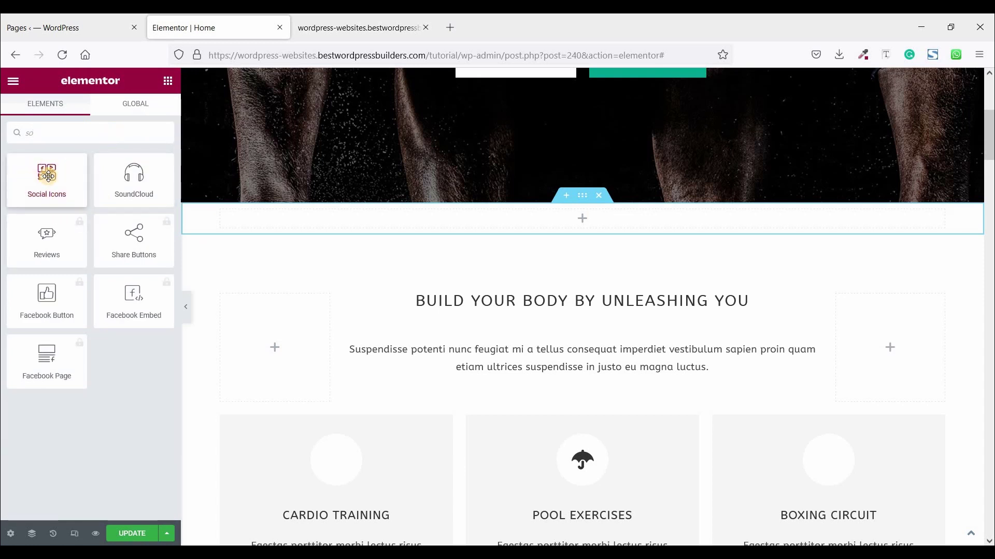
{"action": "left_click_drag", "start_coordinate": [47, 174], "coordinate": [551, 216]}
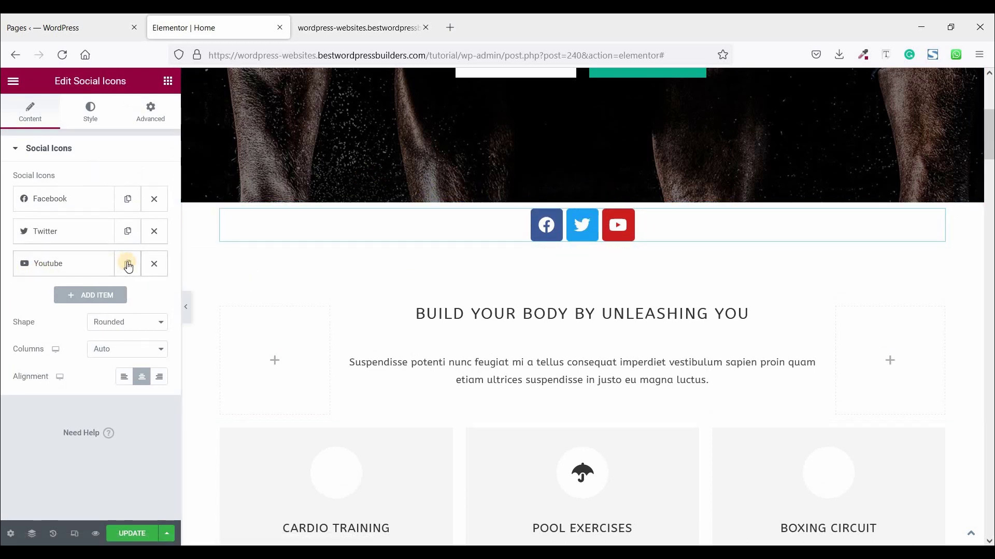
{"action": "left_click", "coordinate": [127, 264]}
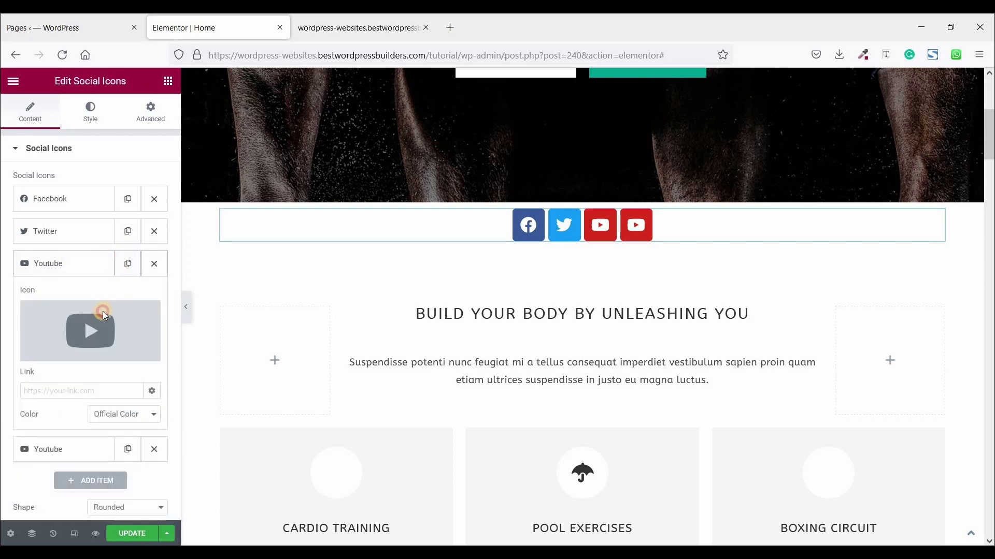
- Swap the duplicated icon for LinkedIn via the Icon Library search 'link'
{"action": "left_click", "coordinate": [90, 332]}
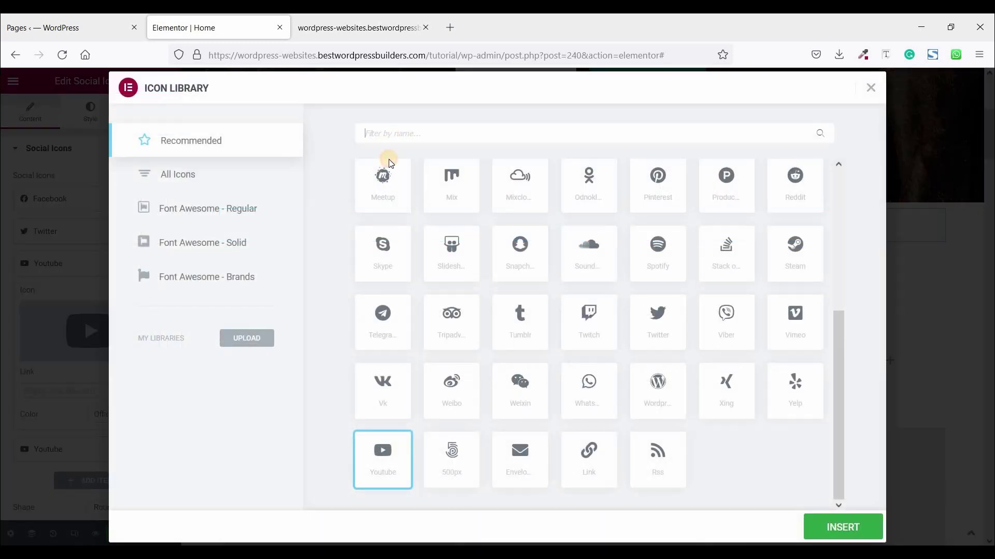
{"action": "type", "text": "ln"}
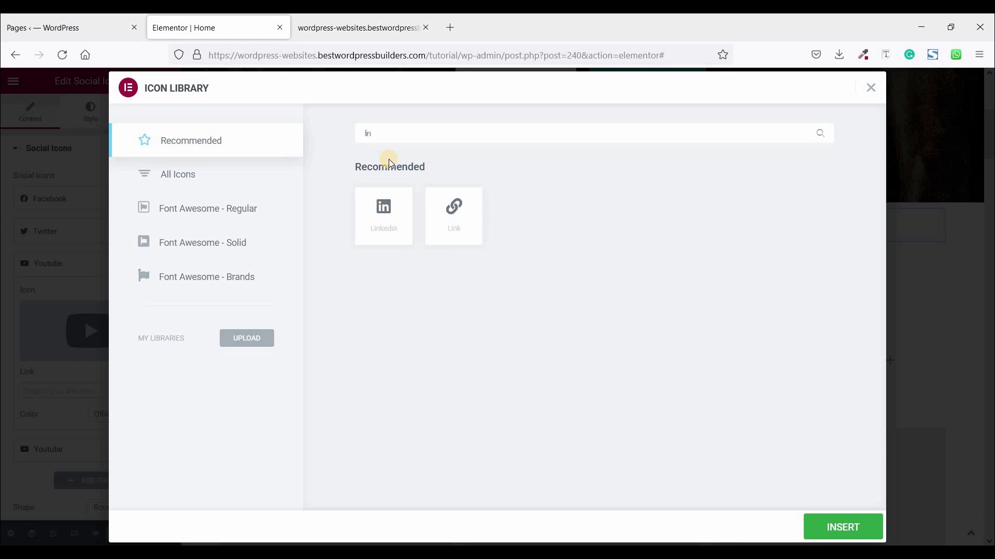
{"action": "type", "text": "ink"}
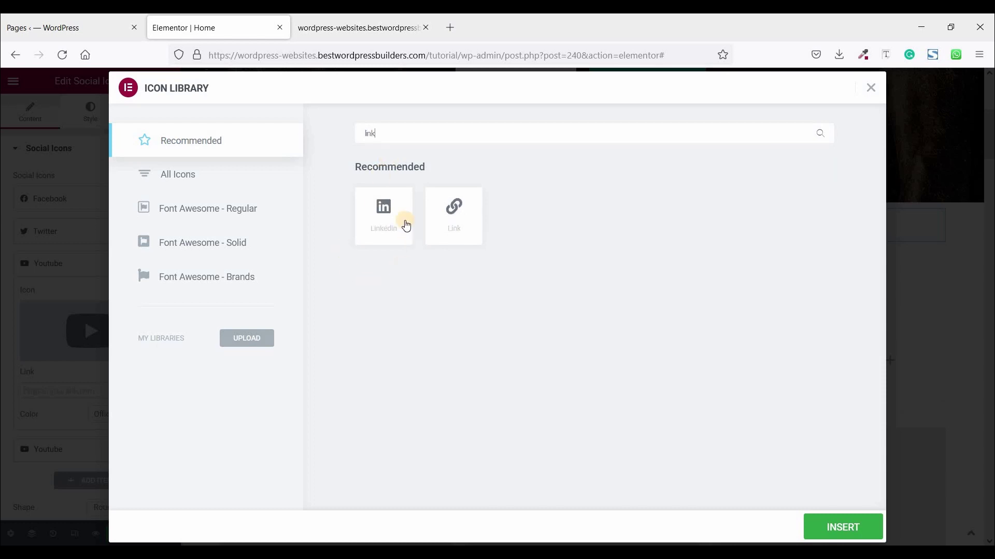
{"action": "left_click", "coordinate": [383, 215]}
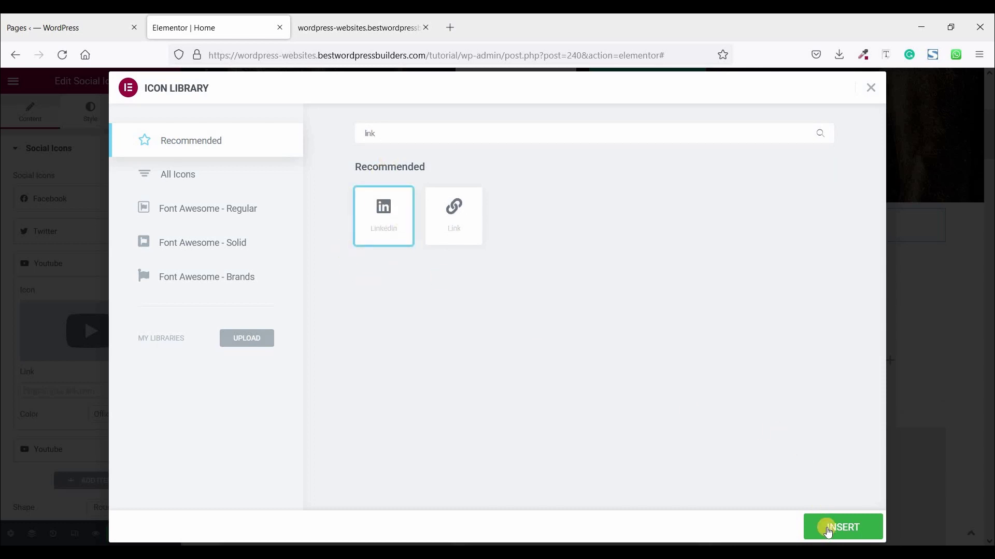
{"action": "left_click", "coordinate": [842, 526]}
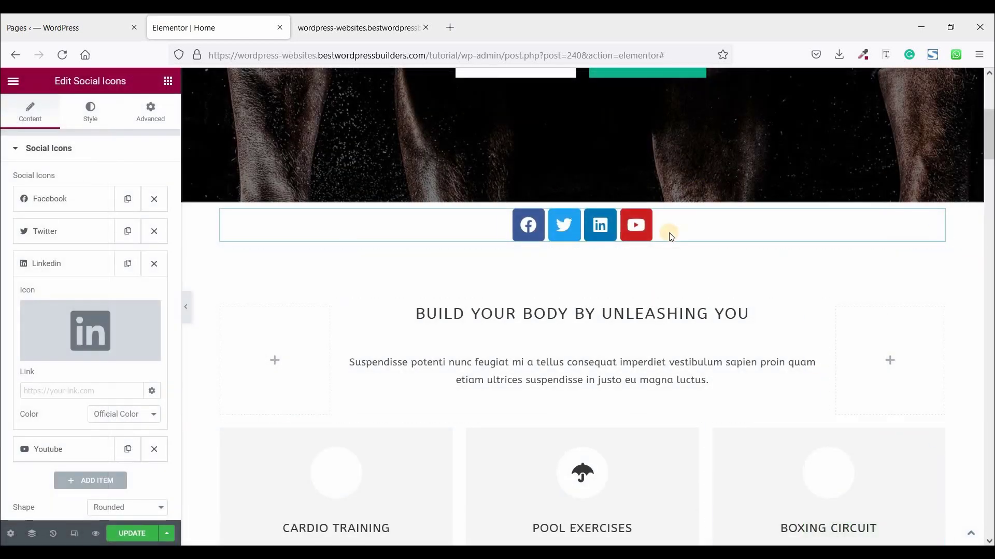
- Give the social icons widget a custom width of 45 px under Advanced positioning
{"action": "left_click", "coordinate": [671, 227]}
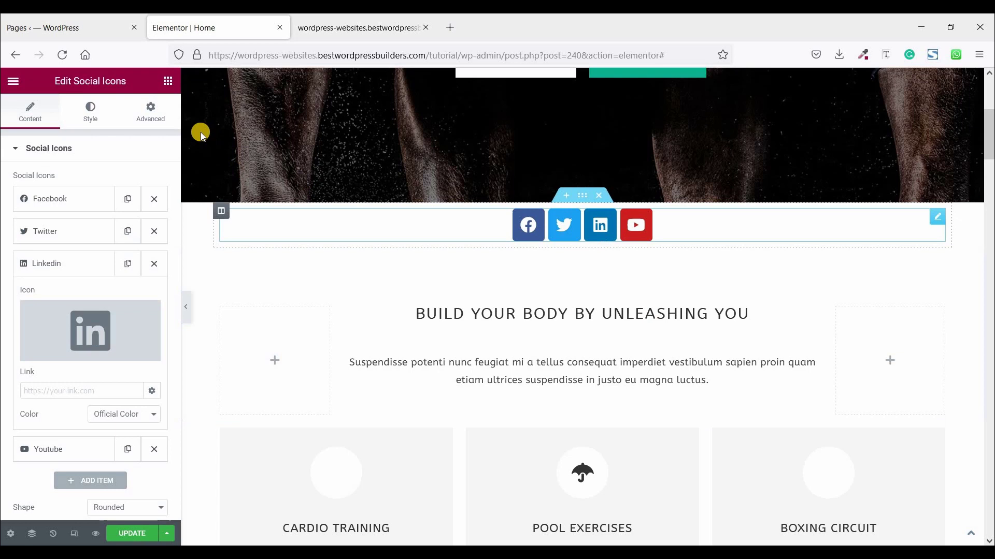
{"action": "left_click", "coordinate": [150, 112]}
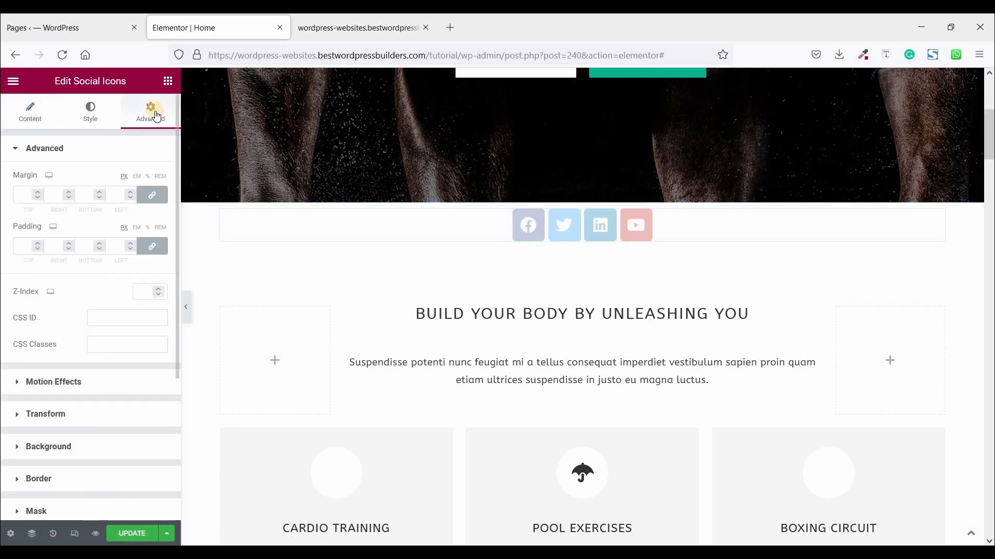
{"action": "scroll", "scroll_direction": "down", "scroll_amount": 3}
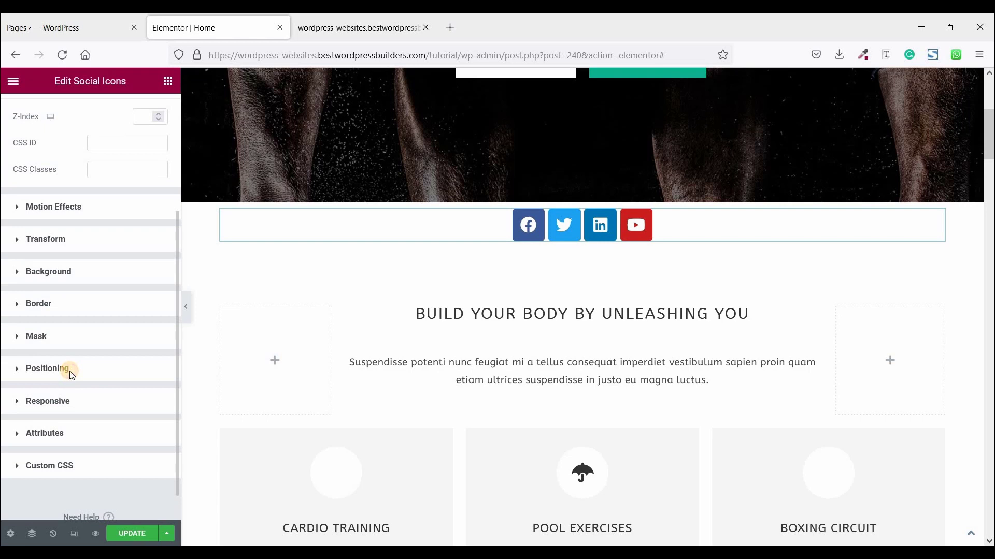
{"action": "left_click", "coordinate": [48, 369]}
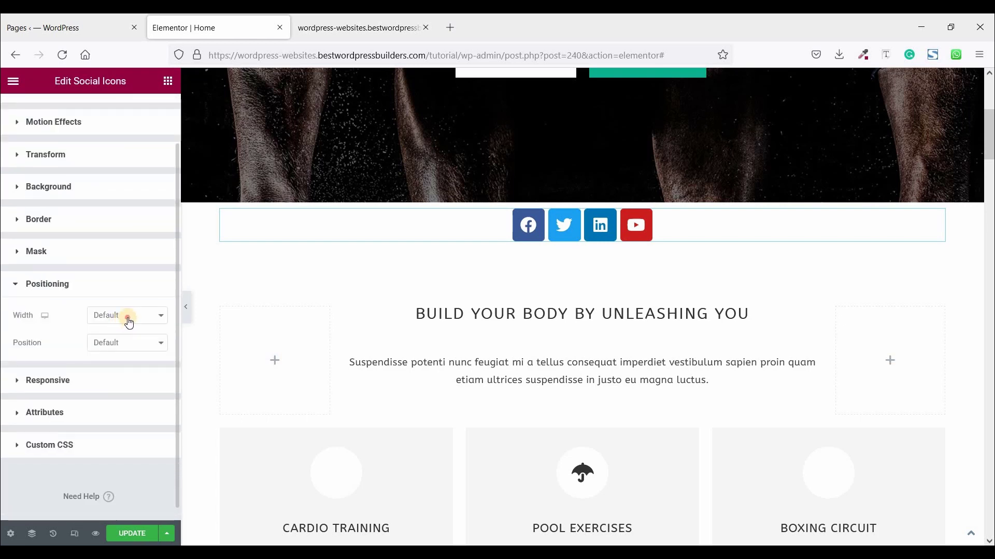
{"action": "left_click", "coordinate": [128, 314]}
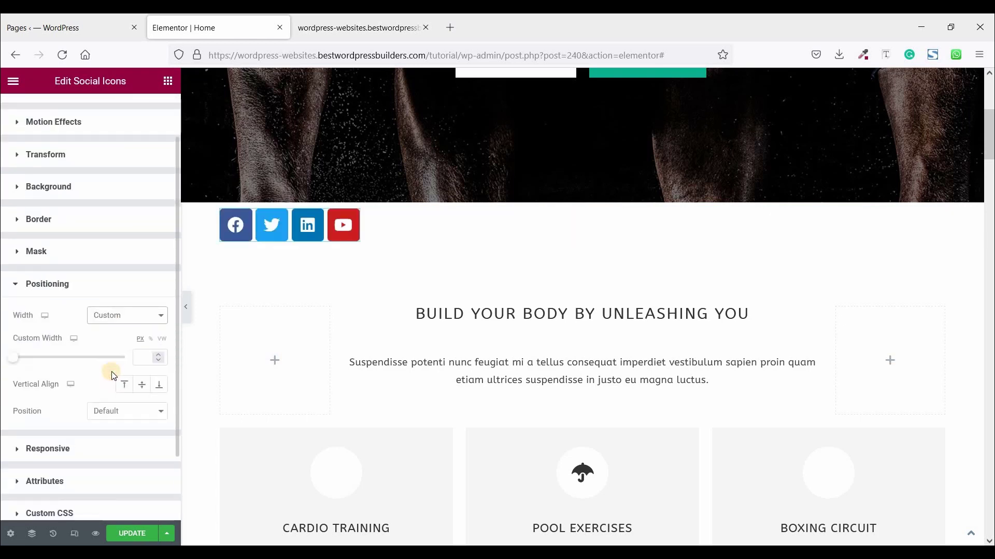
{"action": "left_click", "coordinate": [147, 357]}
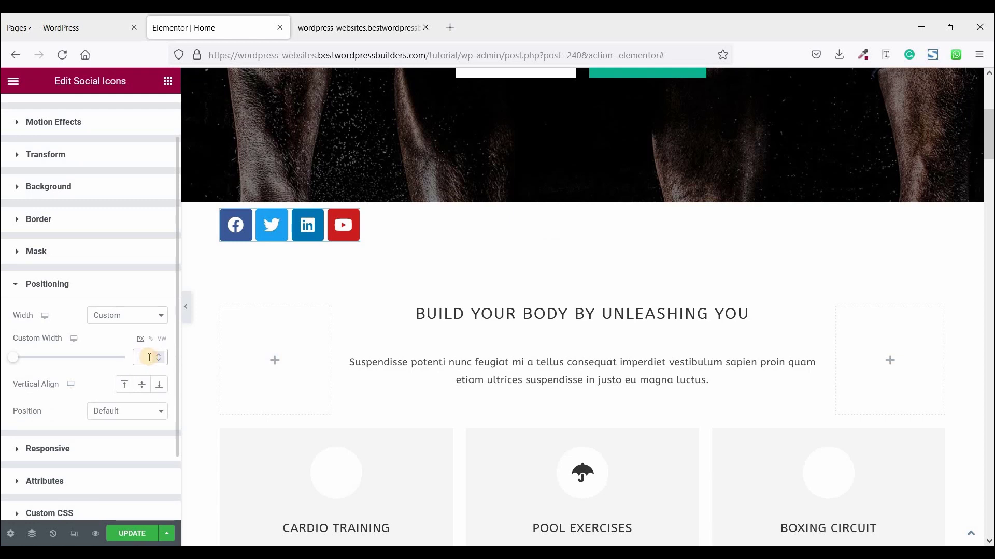
{"action": "type", "text": "45"}
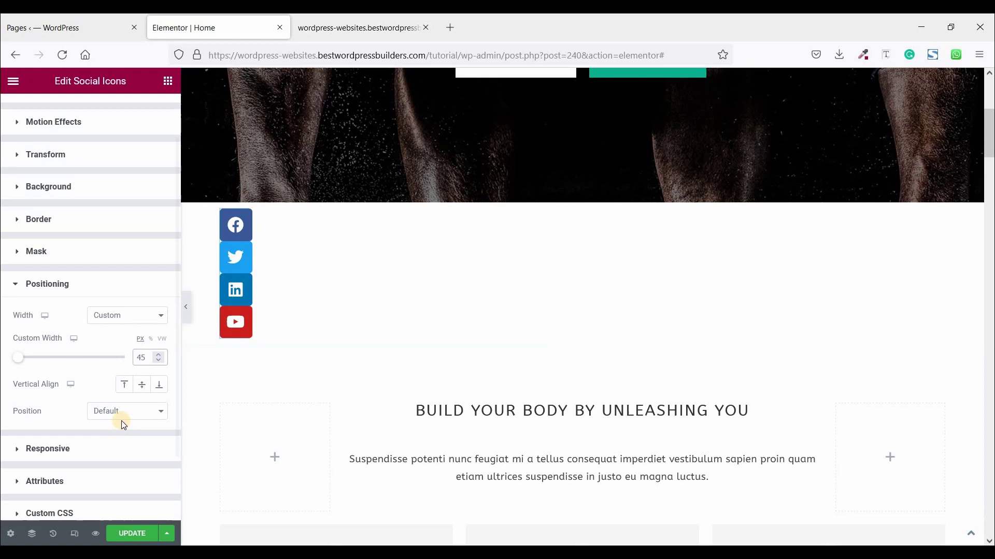
- Set the widget's position to Fixed, anchored right with a vertical offset of 30
{"action": "left_click", "coordinate": [128, 411]}
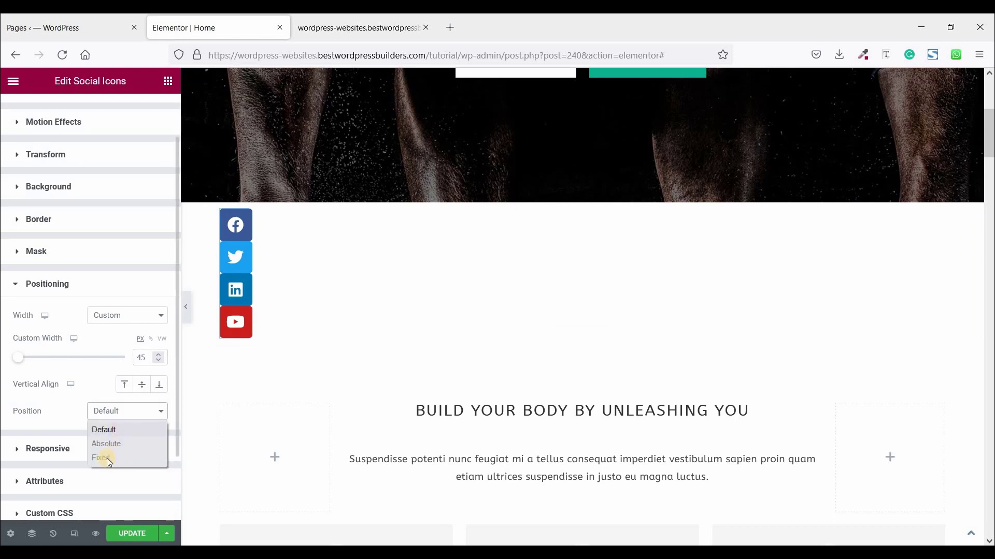
{"action": "left_click", "coordinate": [101, 458]}
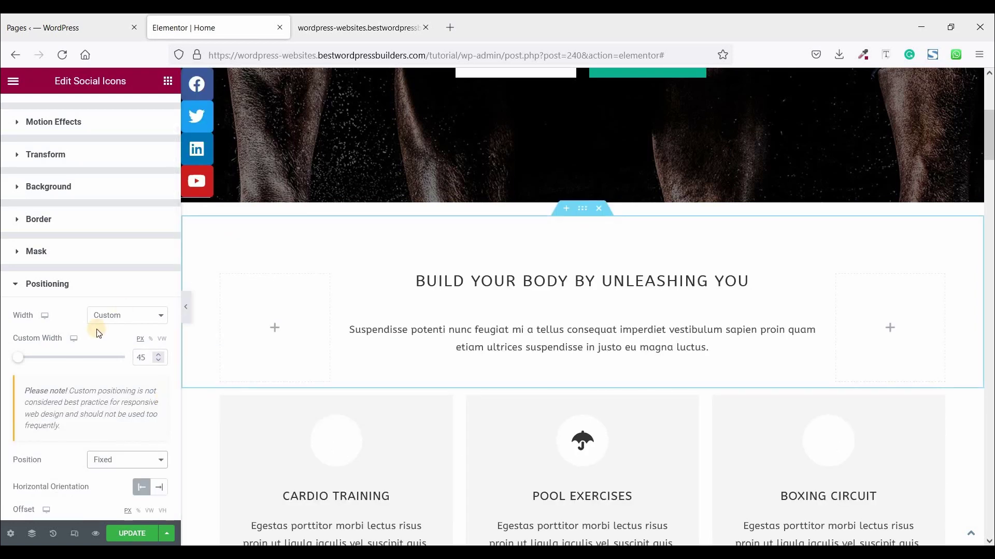
{"action": "scroll", "scroll_direction": "down", "scroll_amount": 3}
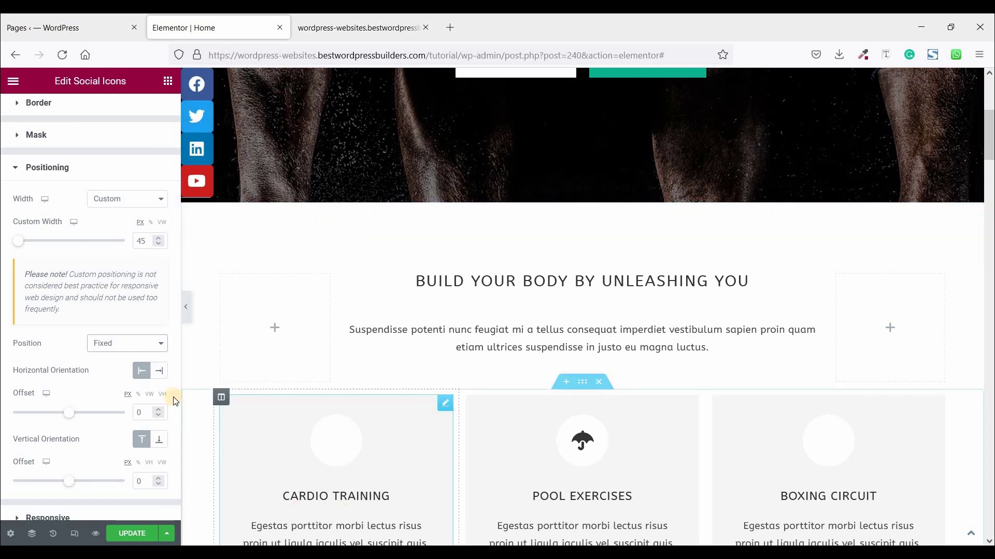
{"action": "left_click", "coordinate": [159, 371]}
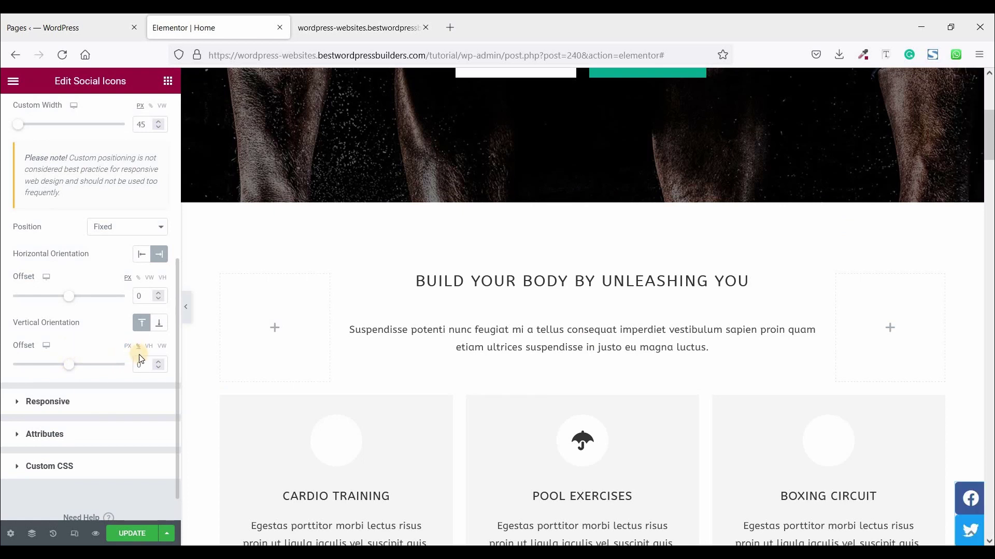
{"action": "left_click", "coordinate": [144, 365]}
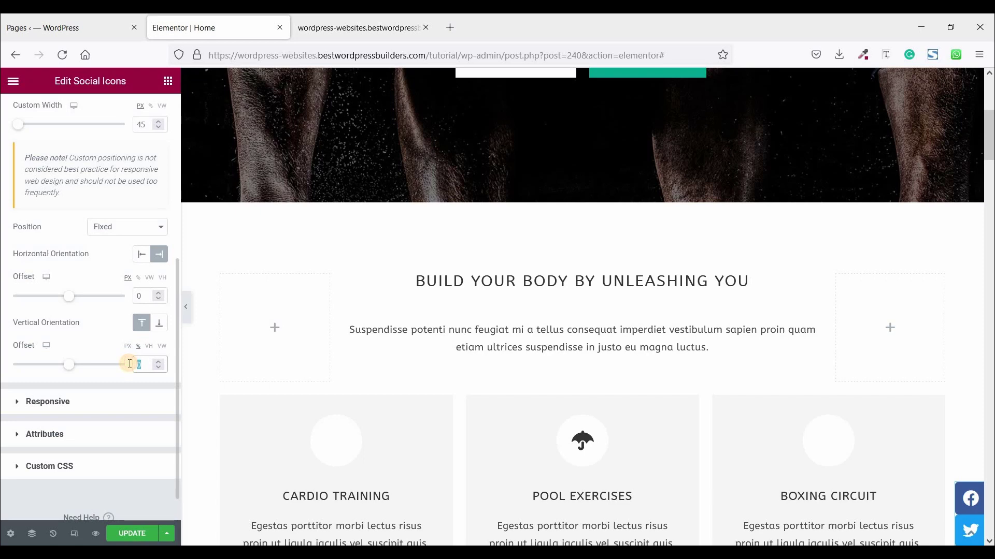
{"action": "type", "text": "30"}
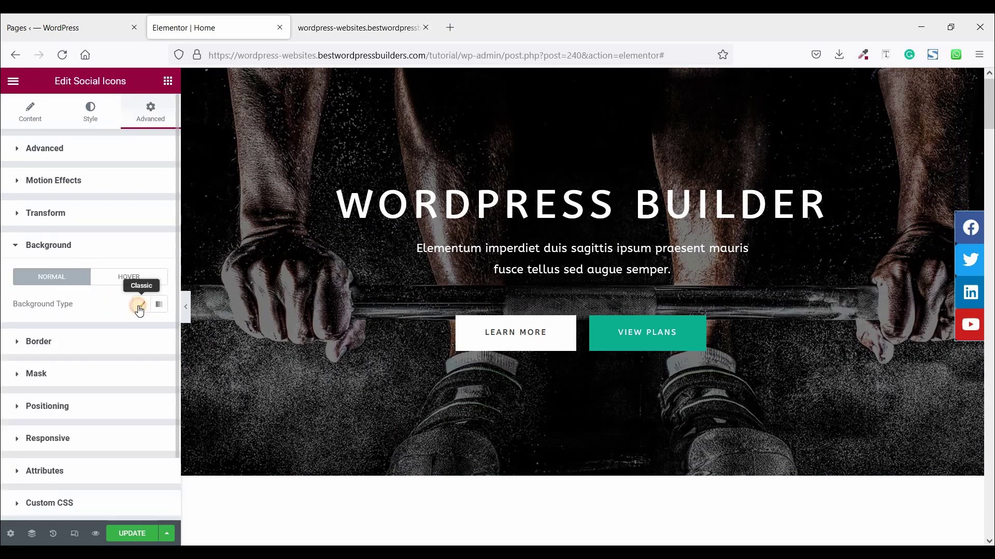
- Choose a Classic background and pick the orange colour #FEA700 for the sidebar
{"action": "left_click", "coordinate": [139, 306]}
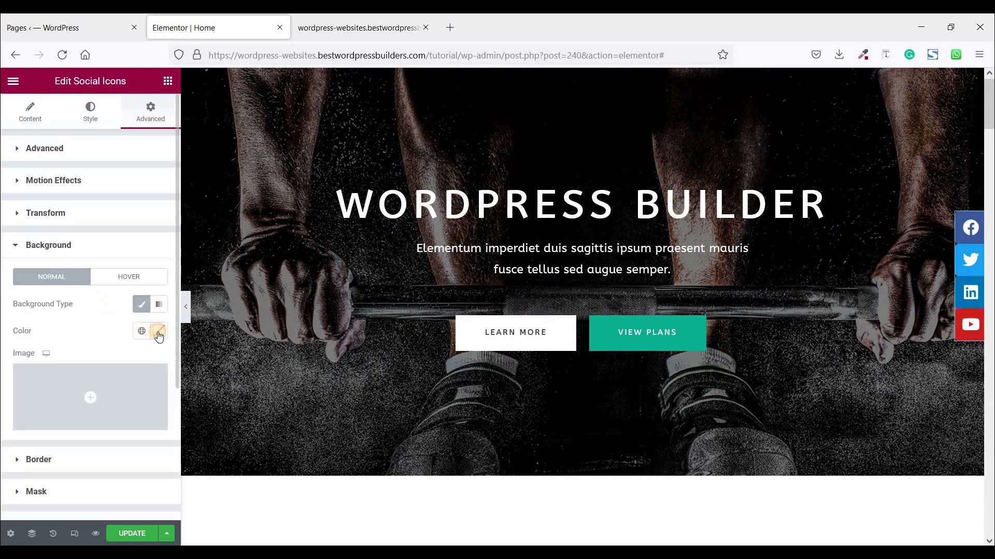
{"action": "left_click", "coordinate": [159, 331]}
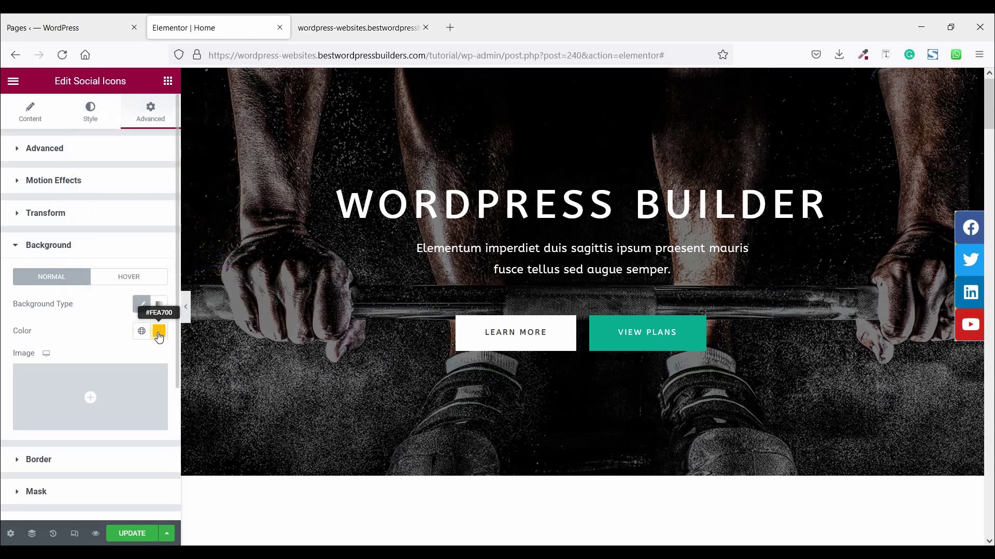
{"action": "mouse_move", "coordinate": [110, 265]}
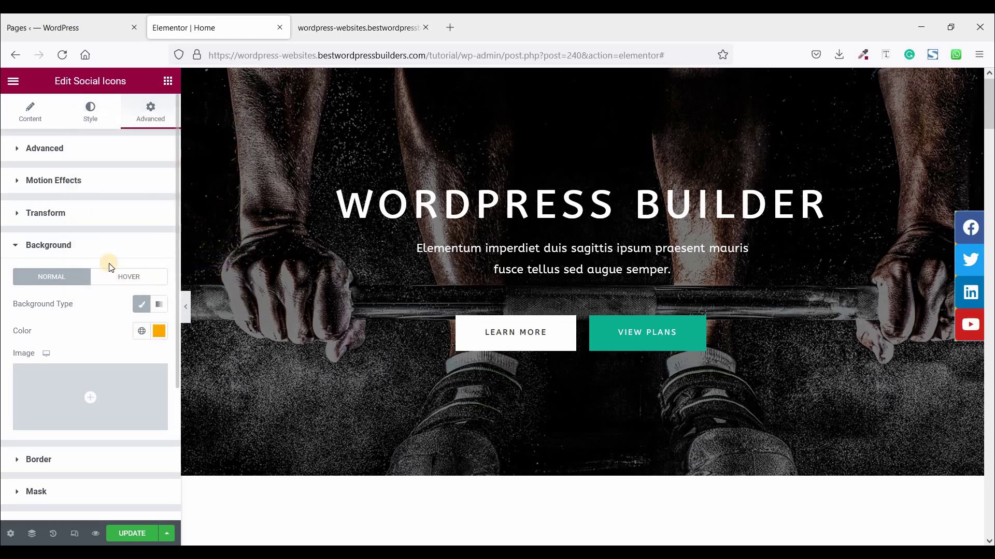
{"action": "mouse_move", "coordinate": [91, 109]}
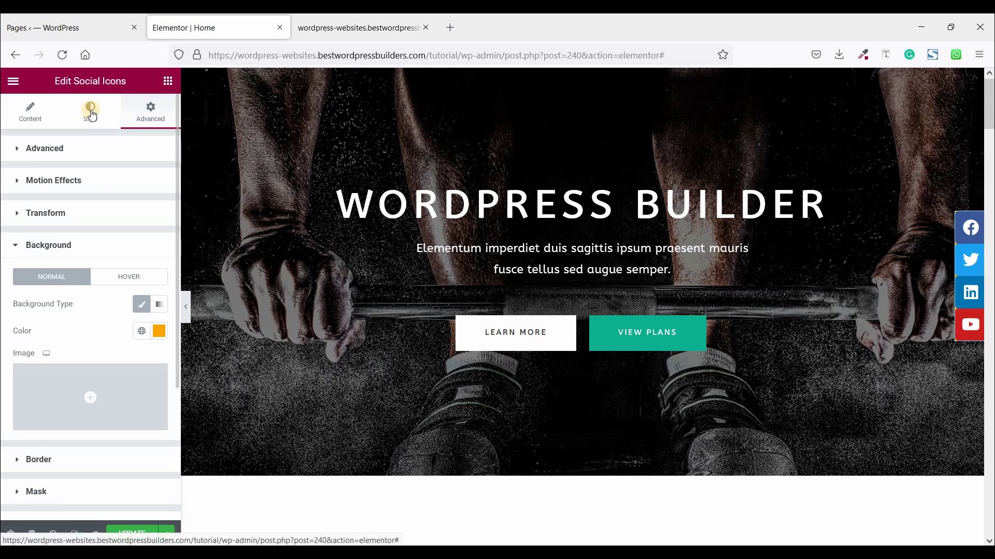
- Switch the icons to custom colours with transparent primary and black #000000 secondary
{"action": "left_click", "coordinate": [90, 109]}
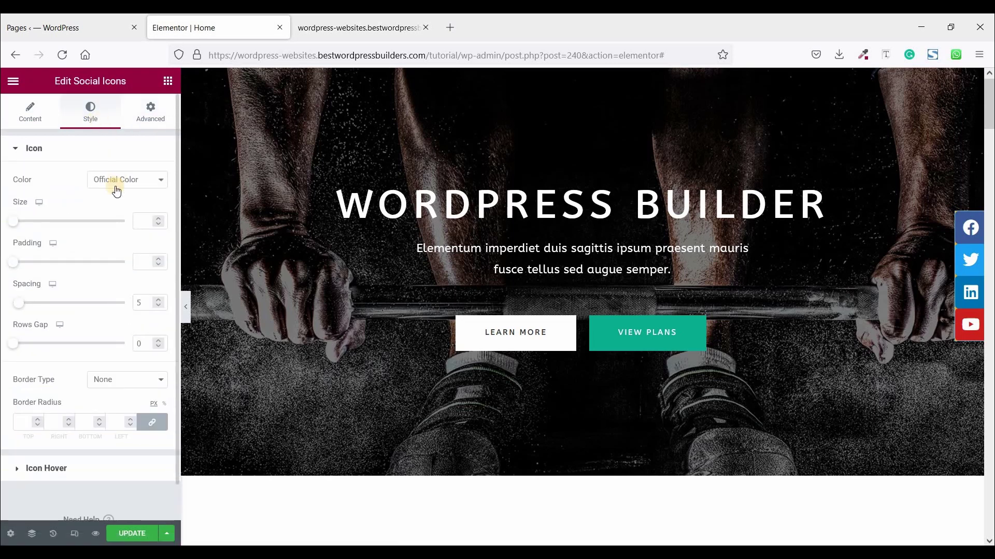
{"action": "left_click", "coordinate": [128, 181]}
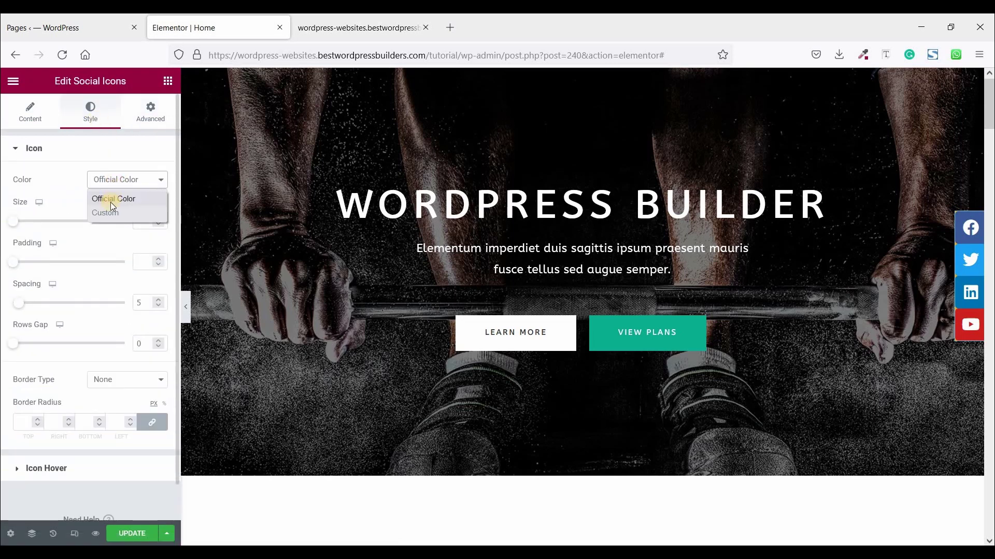
{"action": "left_click", "coordinate": [104, 214]}
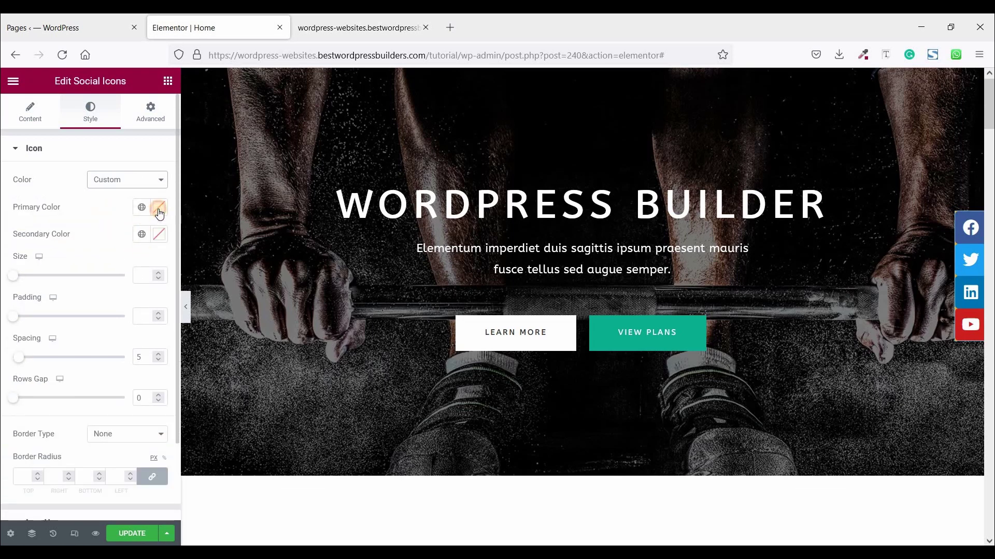
{"action": "left_click", "coordinate": [159, 208]}
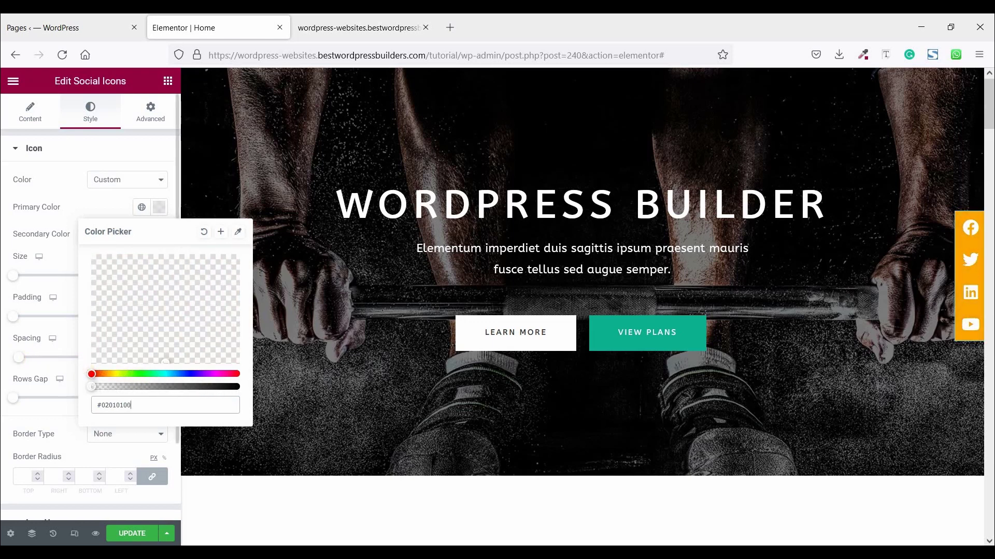
{"action": "left_click", "coordinate": [110, 205]}
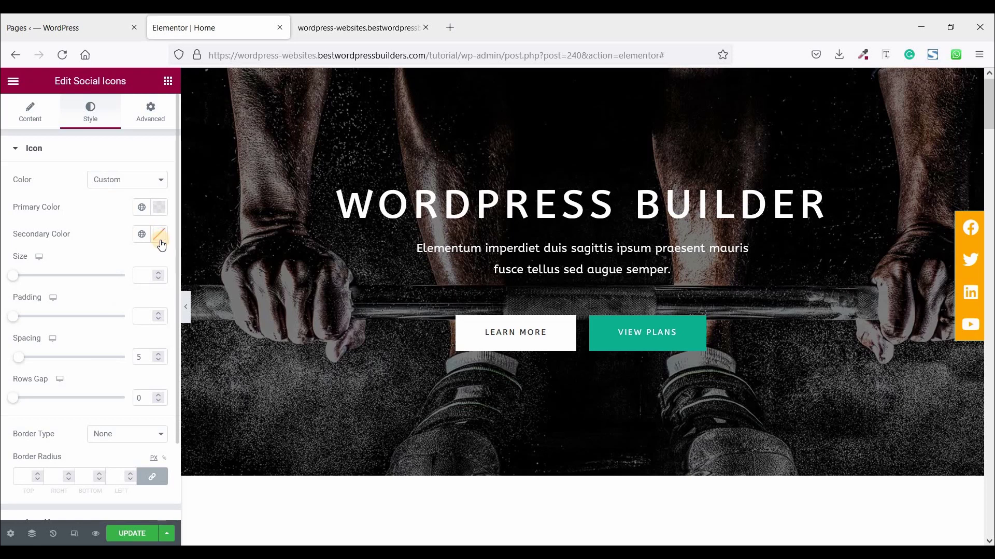
{"action": "left_click", "coordinate": [158, 235]}
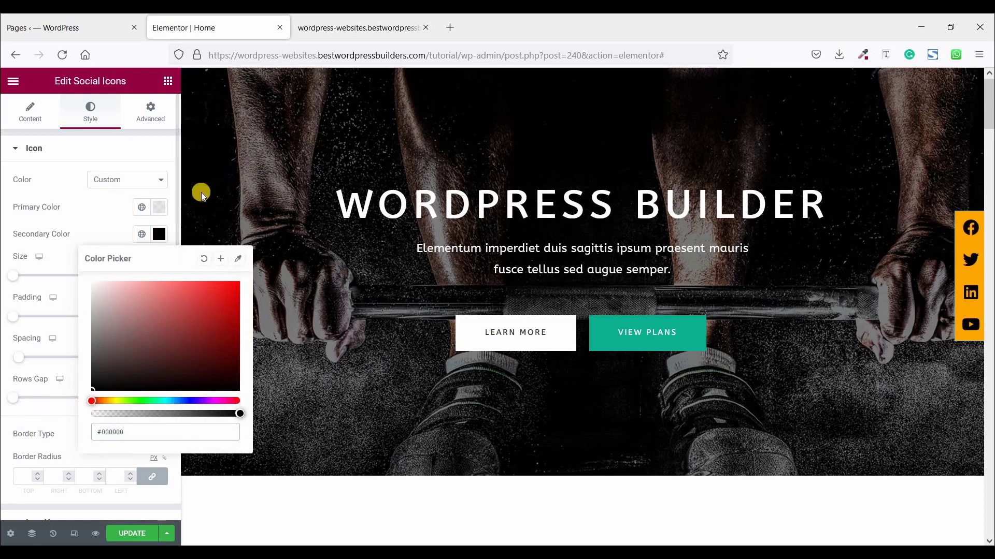
{"action": "left_click", "coordinate": [361, 27]}
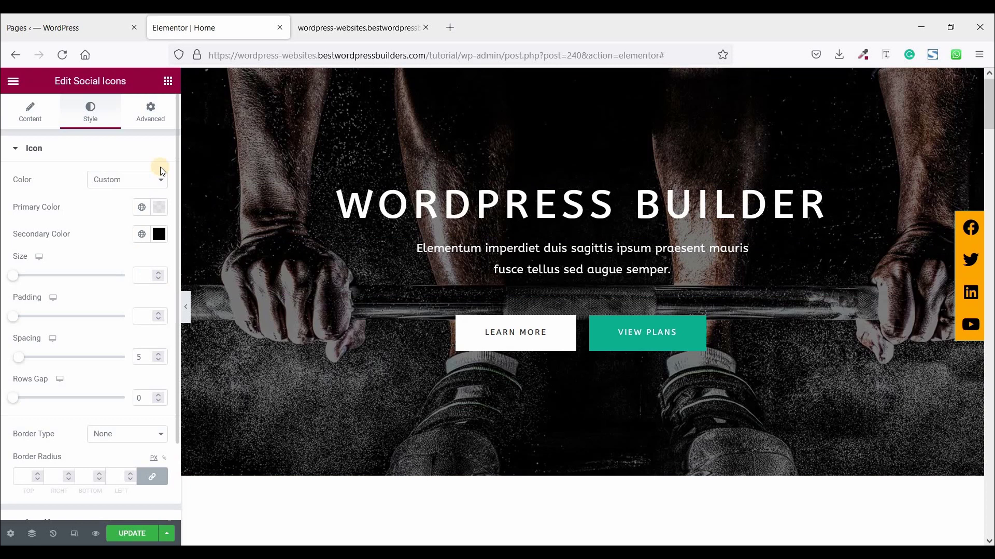
{"action": "left_click", "coordinate": [150, 112]}
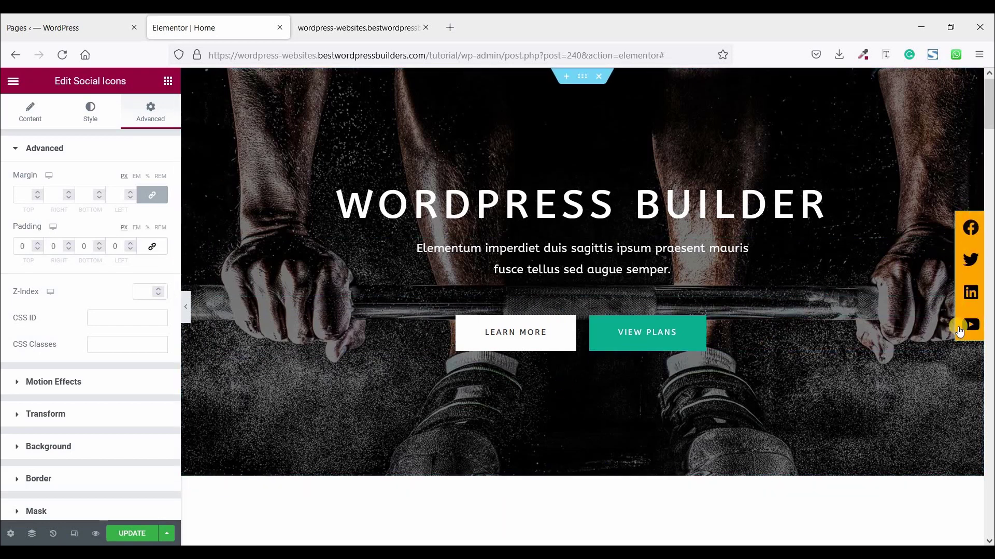
- Add 10 px top and bottom padding to the icon sidebar
{"action": "left_click", "coordinate": [25, 246]}
{"action": "type", "text": "10"}
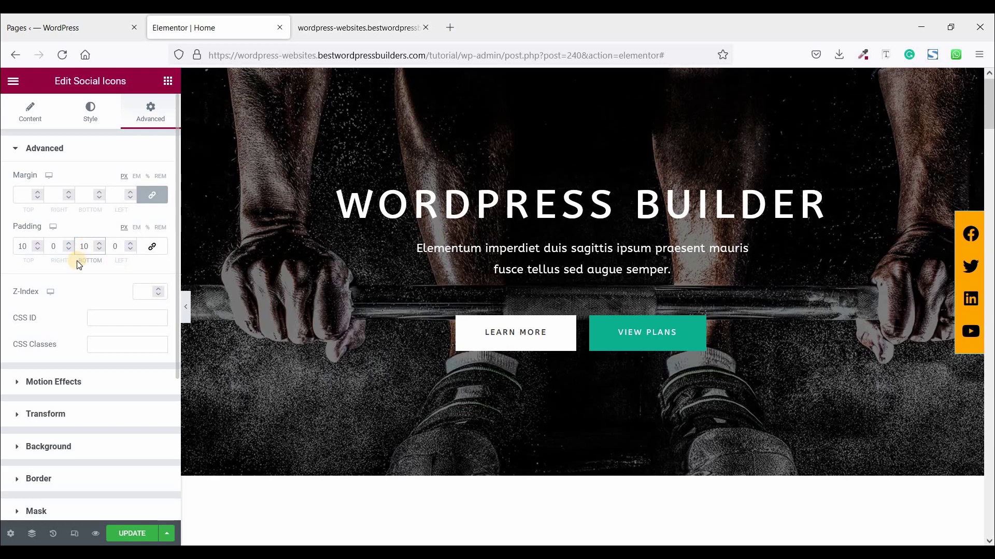
{"action": "scroll", "scroll_direction": "down", "scroll_amount": 3}
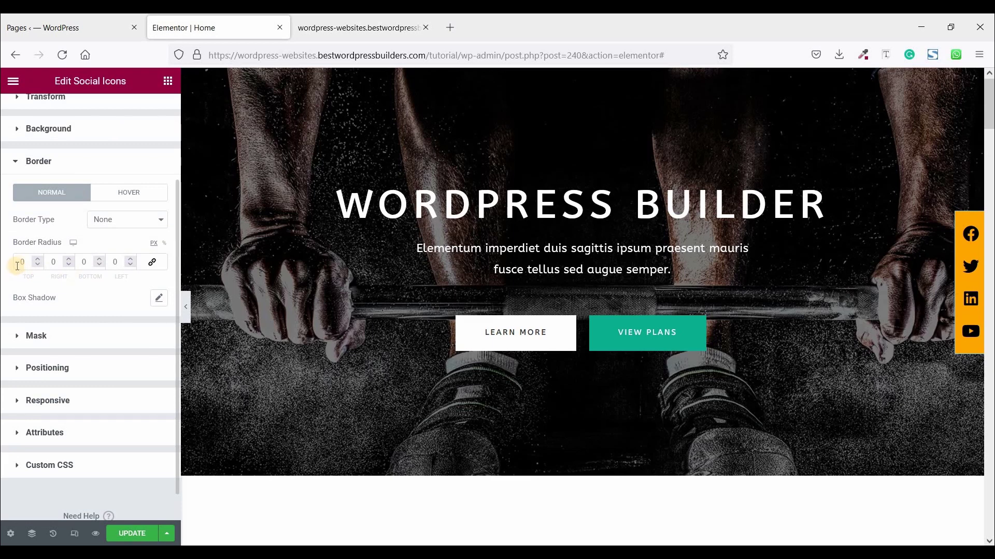
- Set a 25 px border radius on the sidebar's top-left and bottom-left corners
{"action": "left_click", "coordinate": [22, 261]}
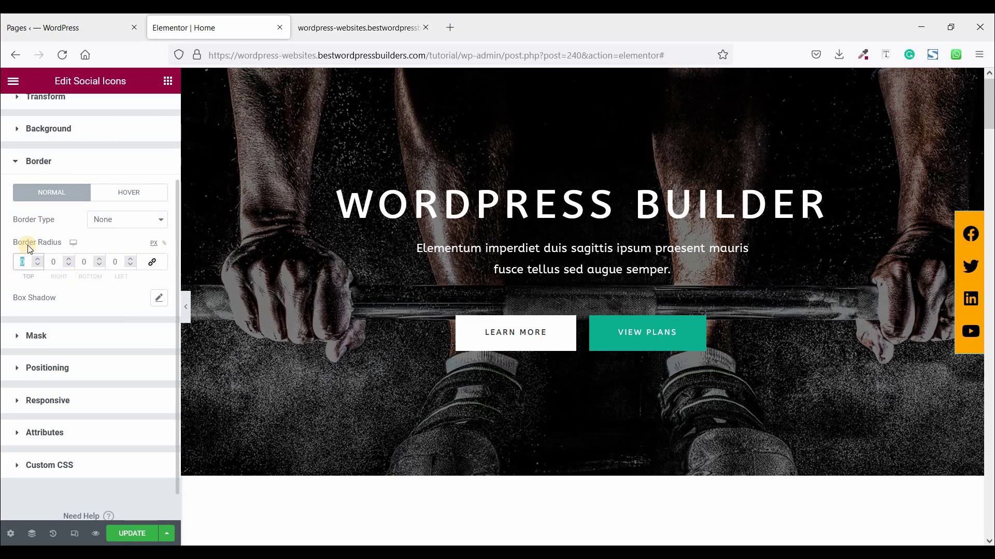
{"action": "type", "text": "25"}
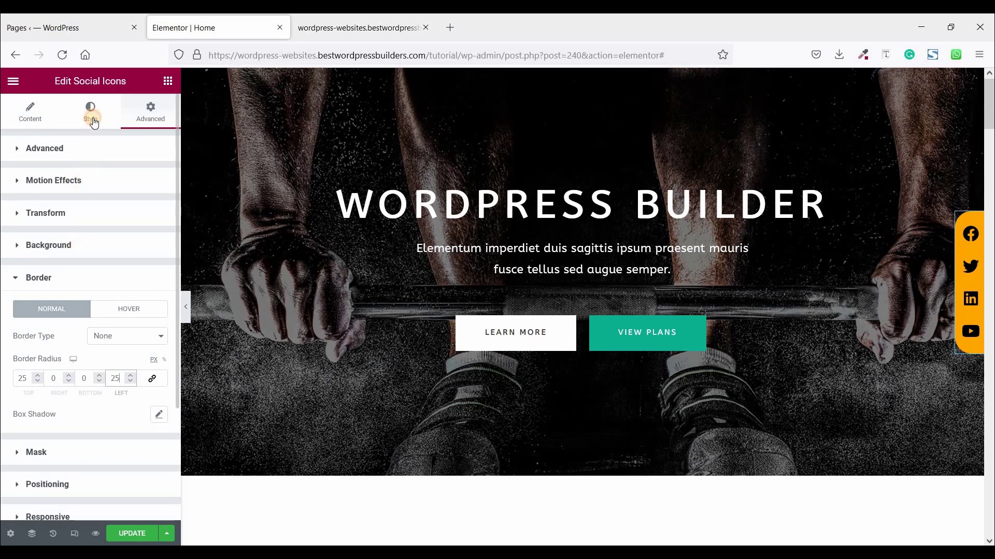
- Set the Icon Hover secondary colour to white so icons turn white on hover
{"action": "left_click", "coordinate": [90, 109]}
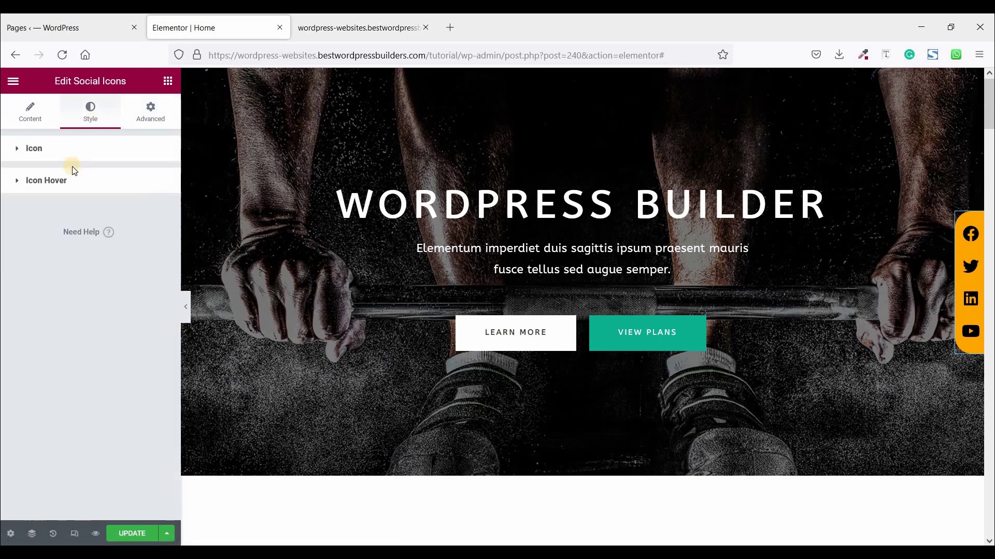
{"action": "left_click", "coordinate": [46, 181]}
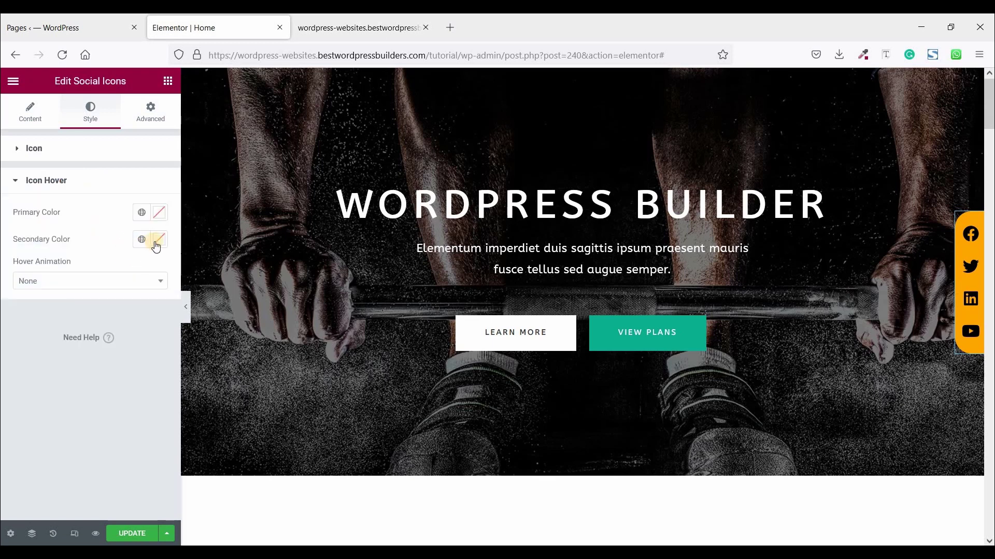
{"action": "left_click", "coordinate": [158, 239]}
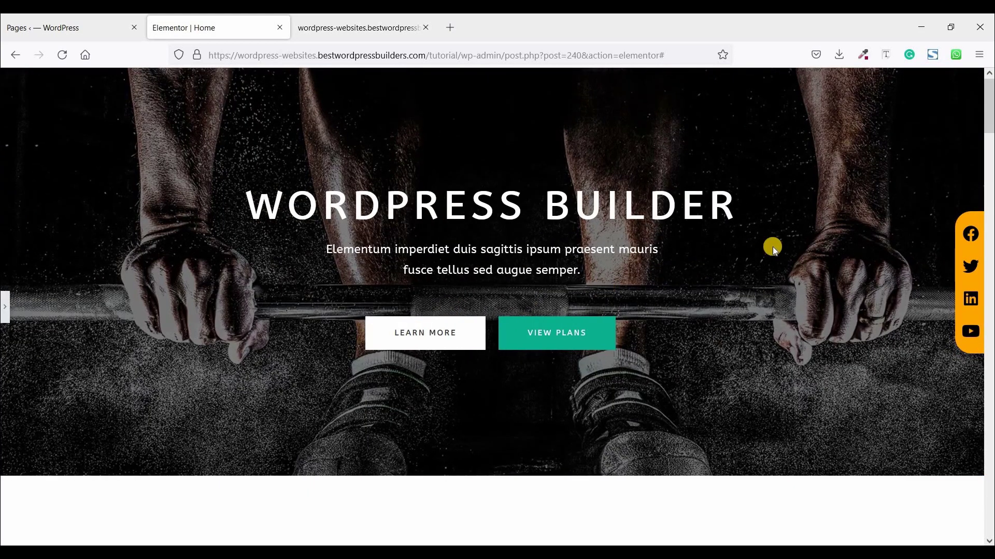
{"action": "mouse_move", "coordinate": [967, 333]}
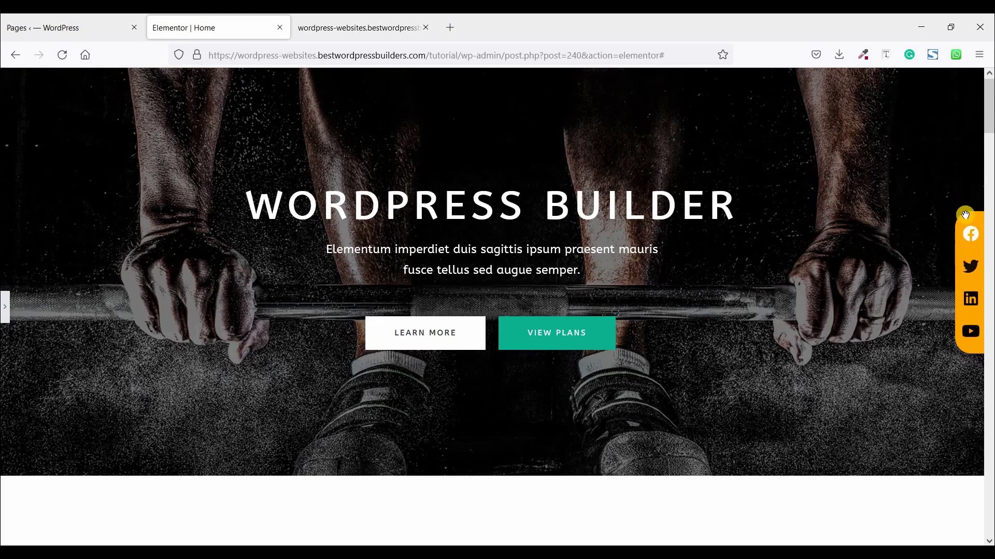
{"action": "mouse_move", "coordinate": [2, 288]}
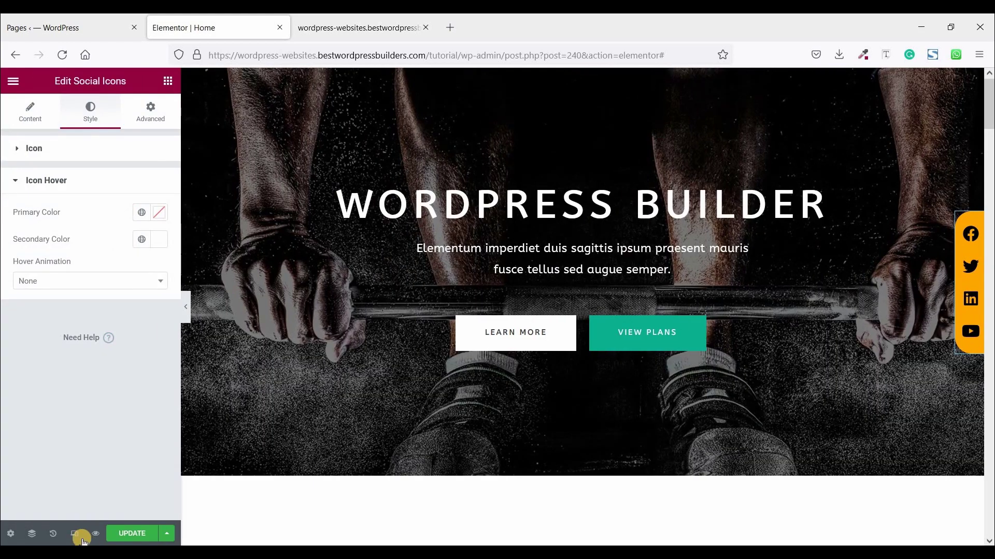
{"action": "mouse_move", "coordinate": [75, 534]}
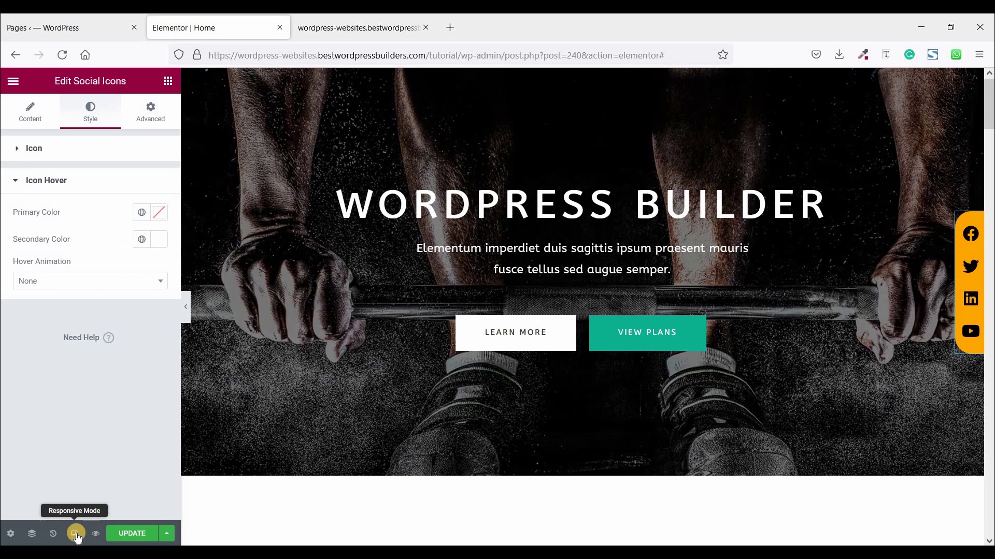
{"action": "left_click", "coordinate": [75, 534]}
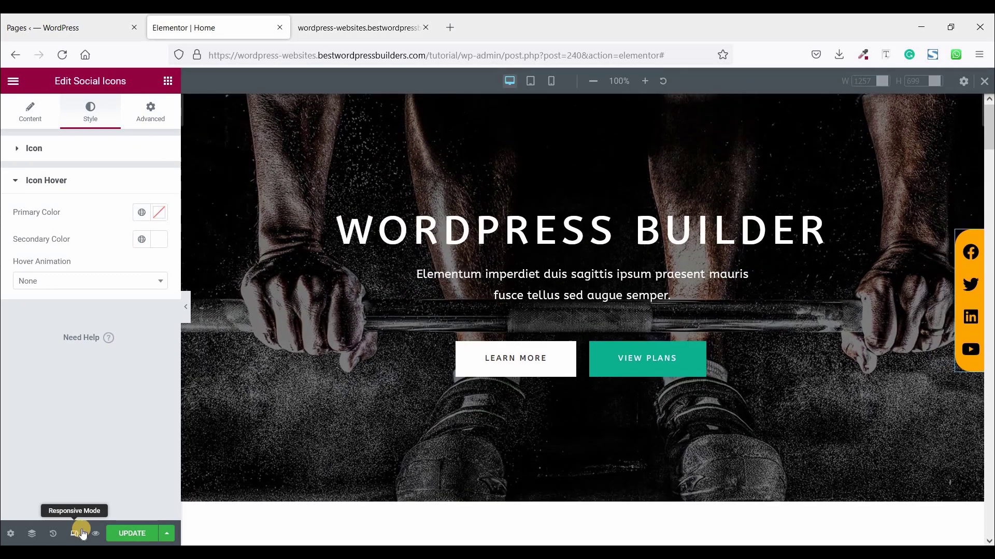
{"action": "mouse_move", "coordinate": [551, 81]}
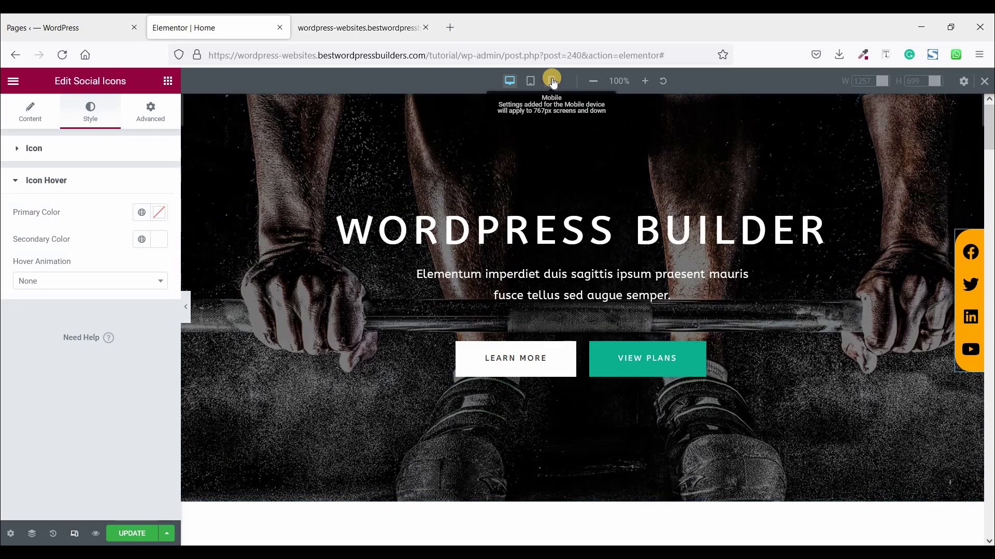
{"action": "left_click", "coordinate": [551, 81]}
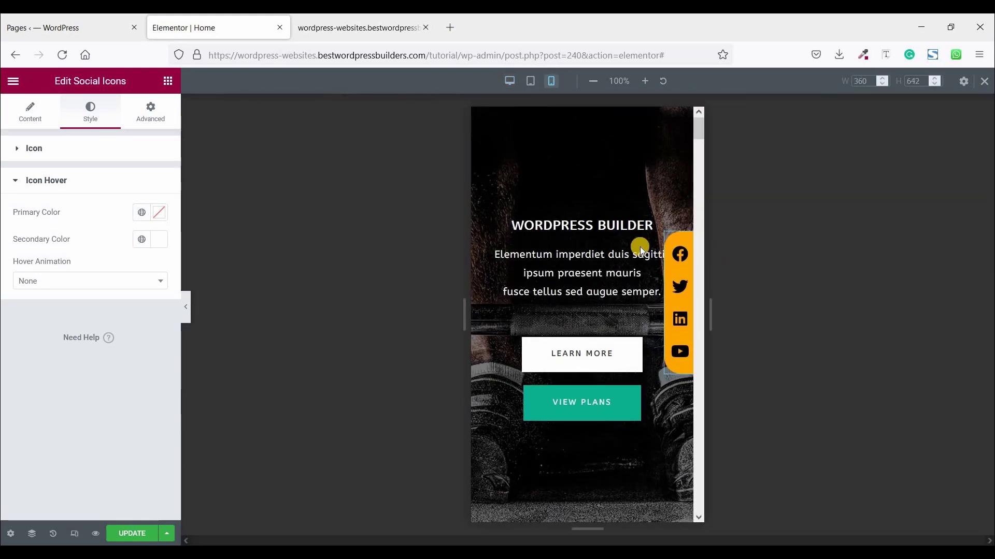
{"action": "scroll", "scroll_direction": "down", "scroll_amount": 3}
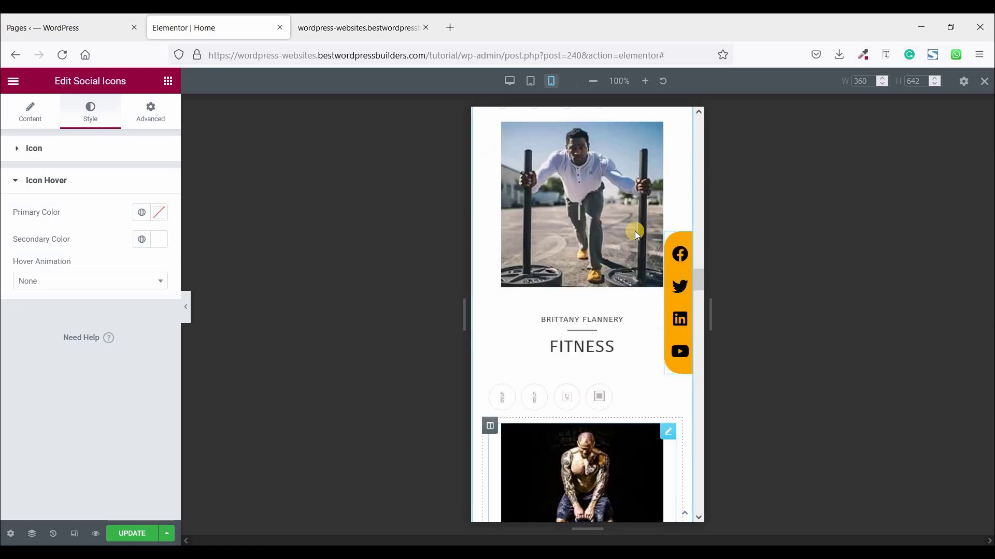
{"action": "scroll", "scroll_direction": "down", "scroll_amount": 3}
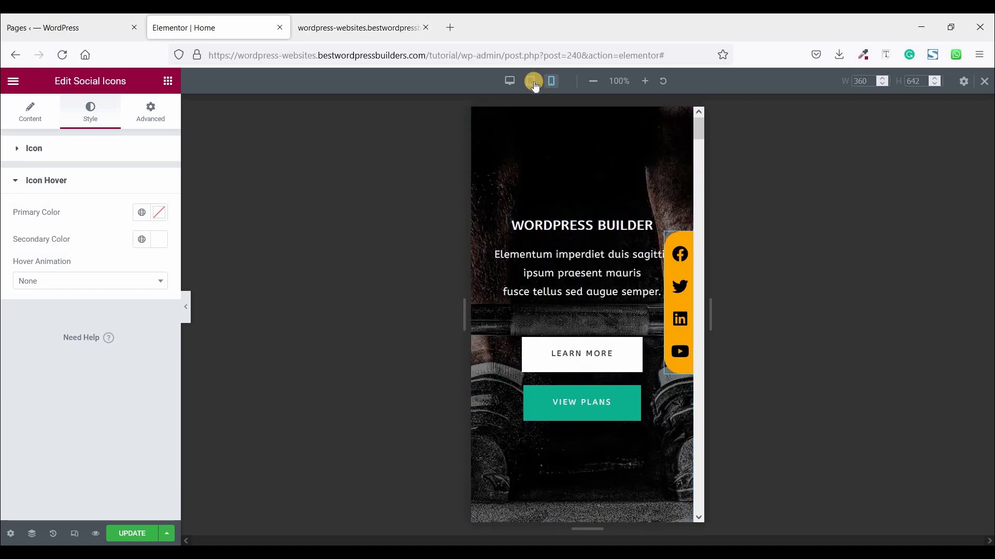
{"action": "left_click", "coordinate": [530, 81]}
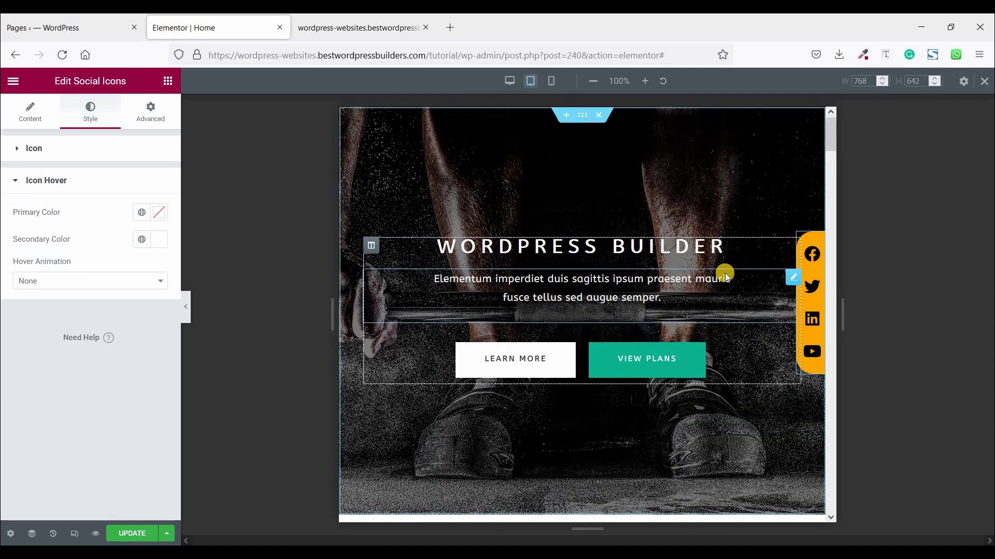
{"action": "scroll", "scroll_direction": "down", "scroll_amount": 3}
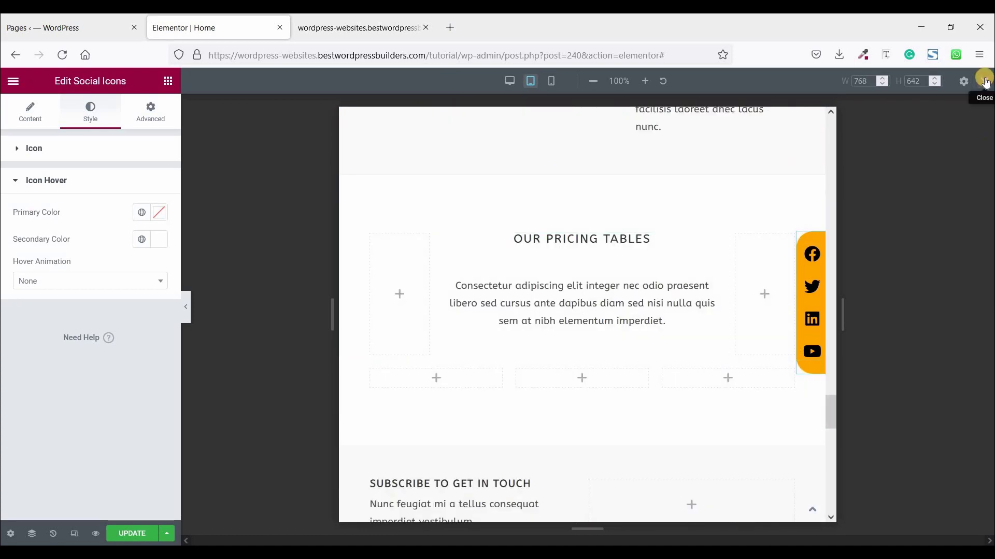
{"action": "scroll", "scroll_direction": "down", "scroll_amount": 3}
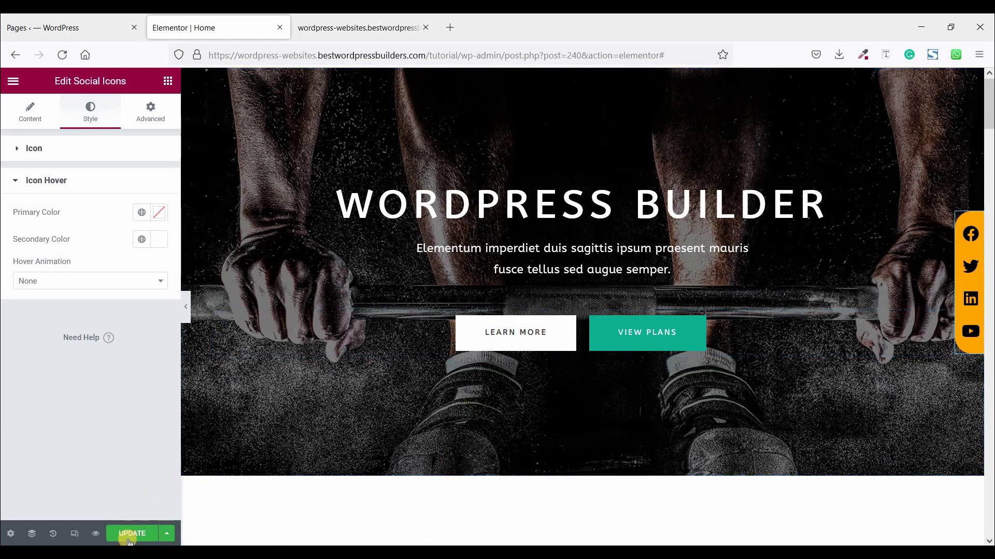
- Update the page to publish the fixed social icons sidebar
{"action": "left_click", "coordinate": [132, 533]}
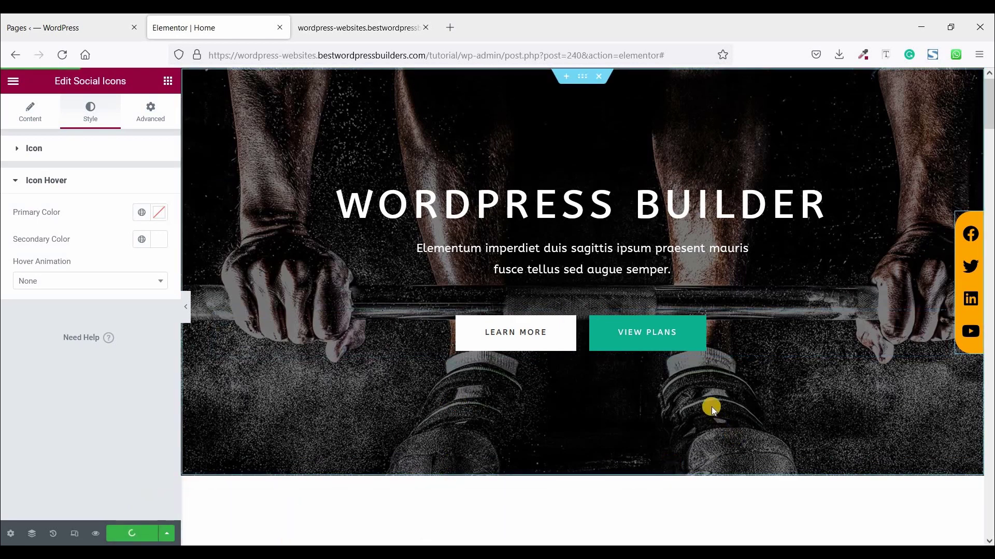
{"action": "mouse_move", "coordinate": [728, 387]}
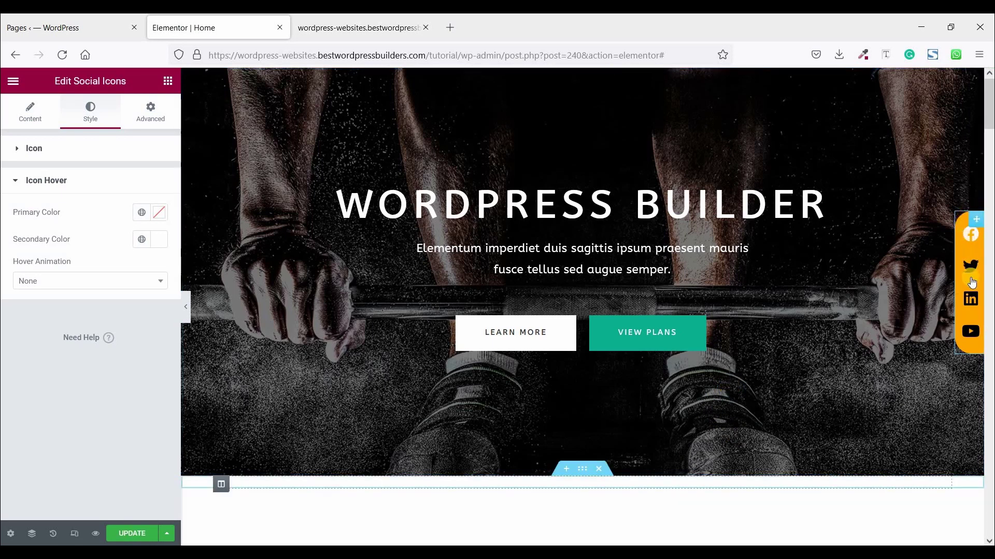
{"action": "mouse_move", "coordinate": [976, 277]}
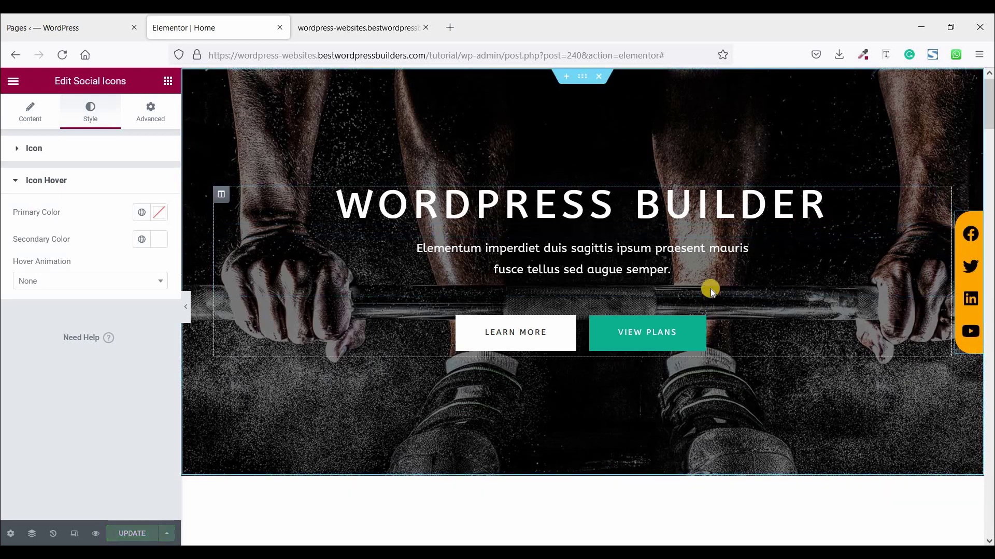
{"action": "mouse_move", "coordinate": [217, 276]}
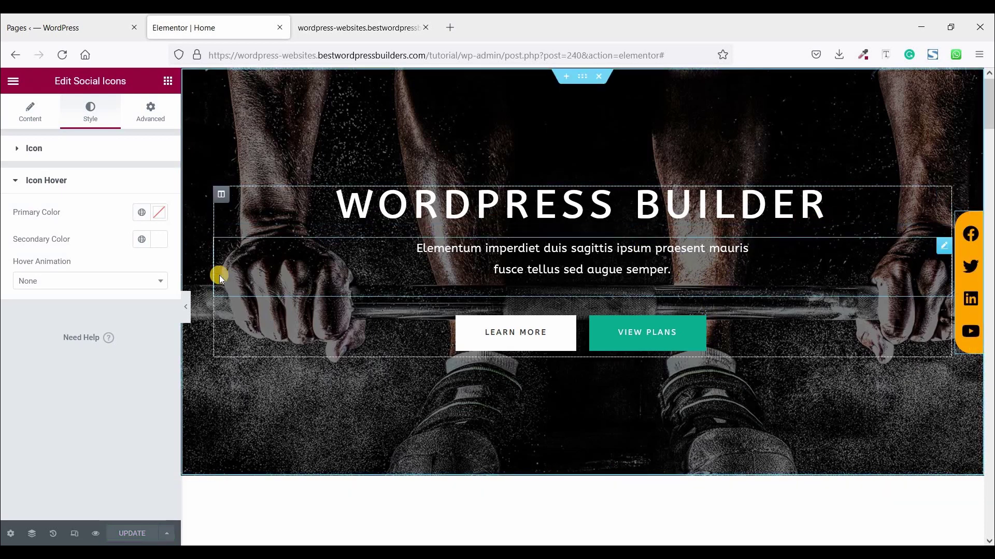